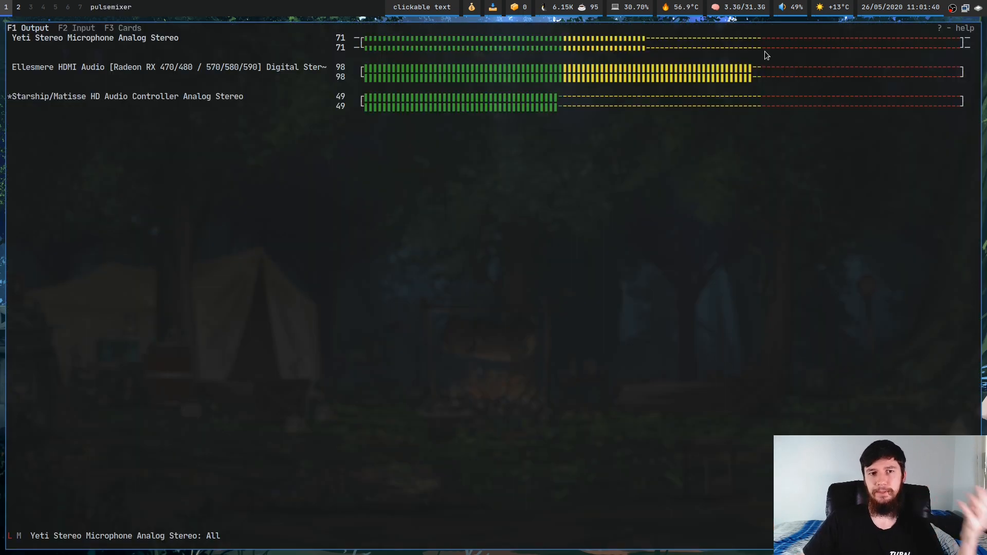
pyautogui.moveTo(795, 262)
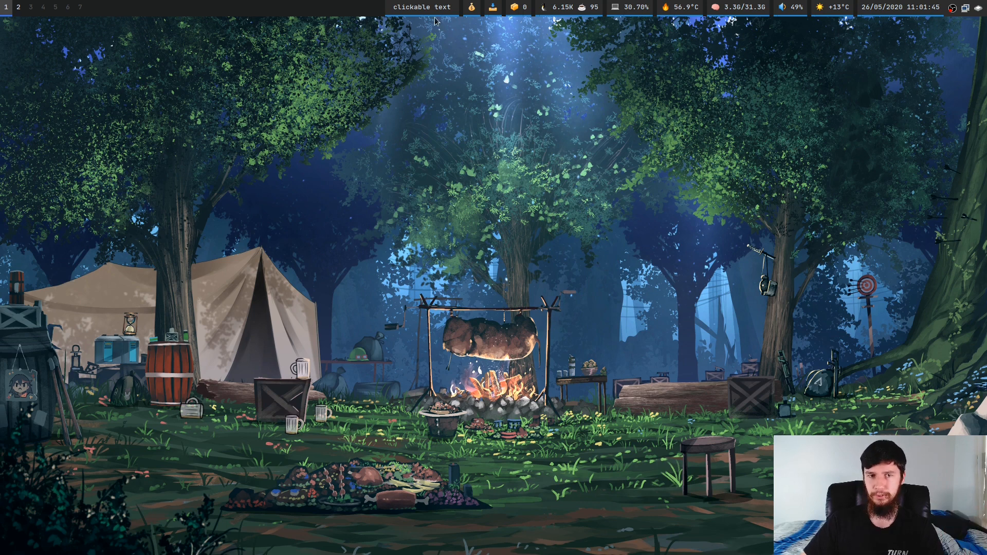
pyautogui.moveTo(433, 11)
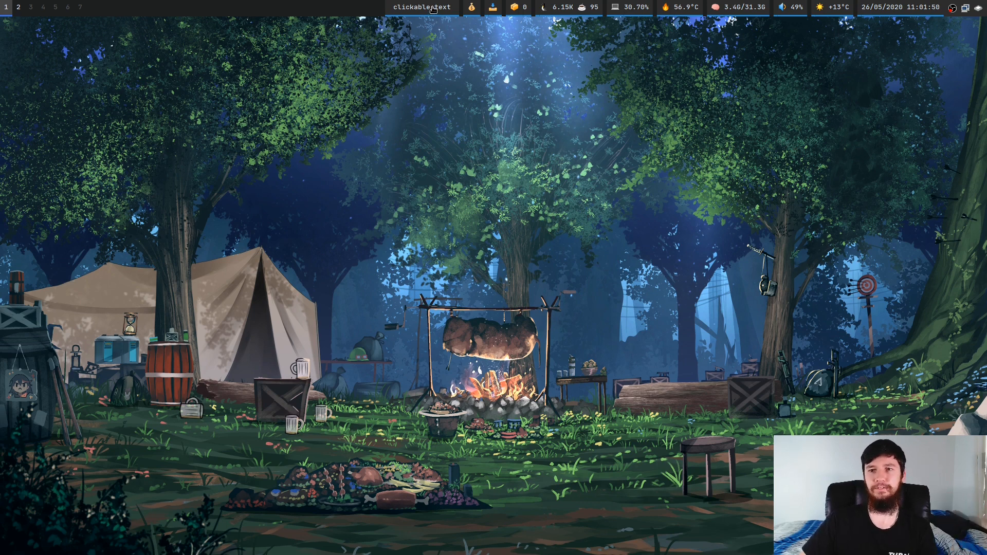
# Trigger the hello world notification from the bar's clickable text module
pyautogui.click(420, 7)
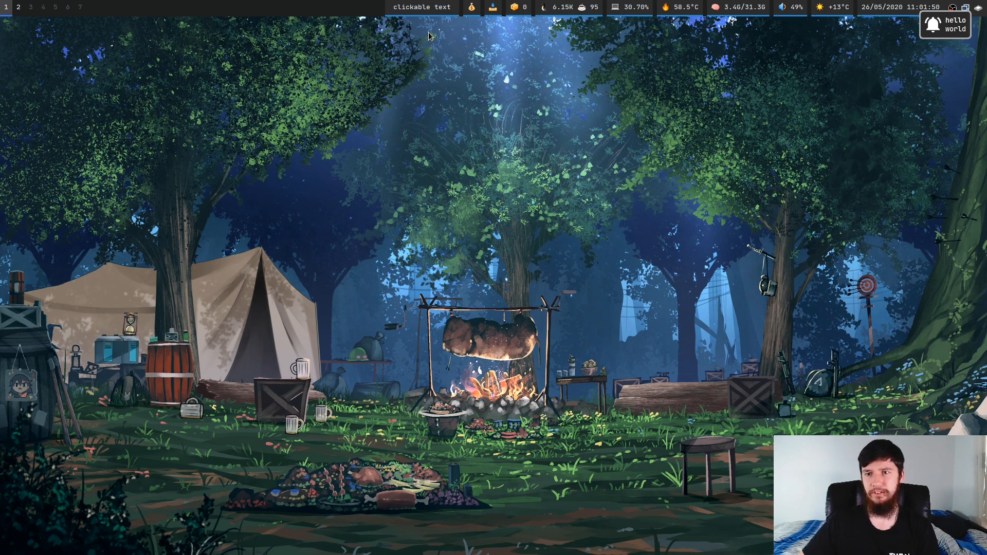
pyautogui.moveTo(442, 24)
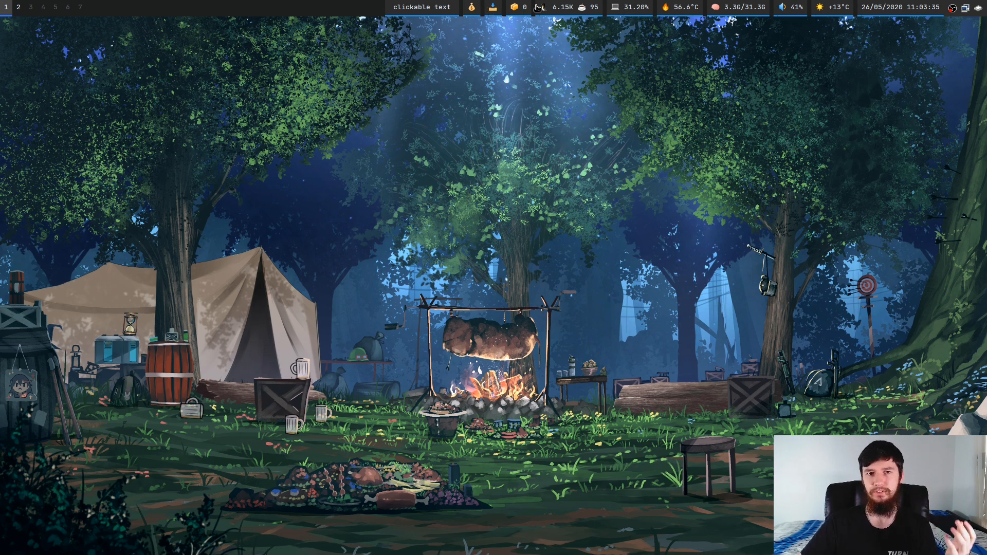
pyautogui.moveTo(789, 12)
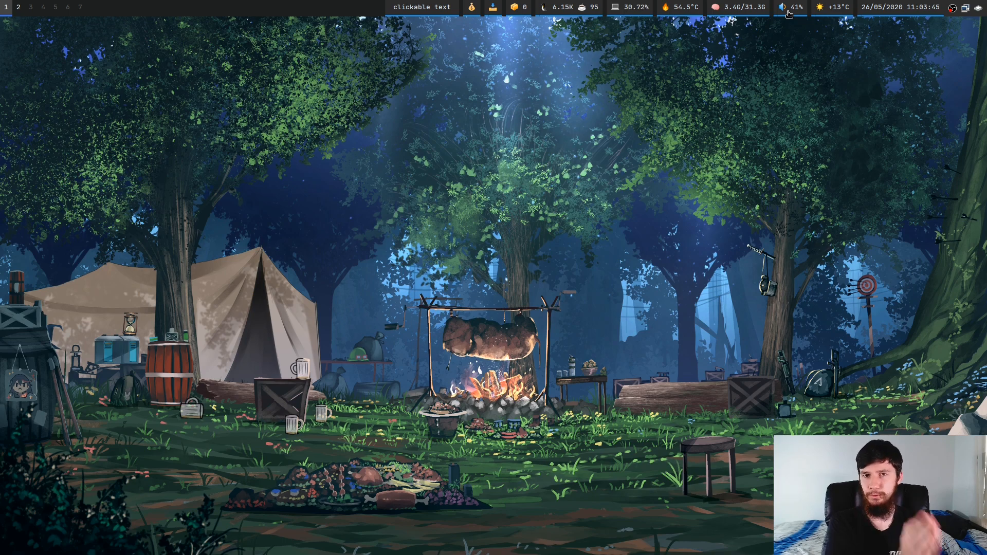
pyautogui.moveTo(533, 192)
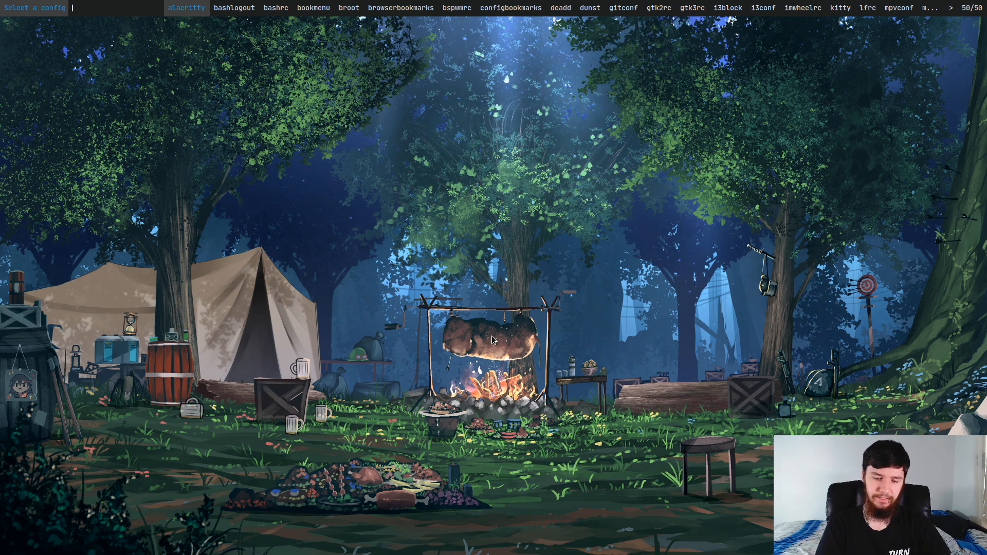
# Pick the polybar entry from dmenu so the config opens in Neovim
pyautogui.click(186, 7)
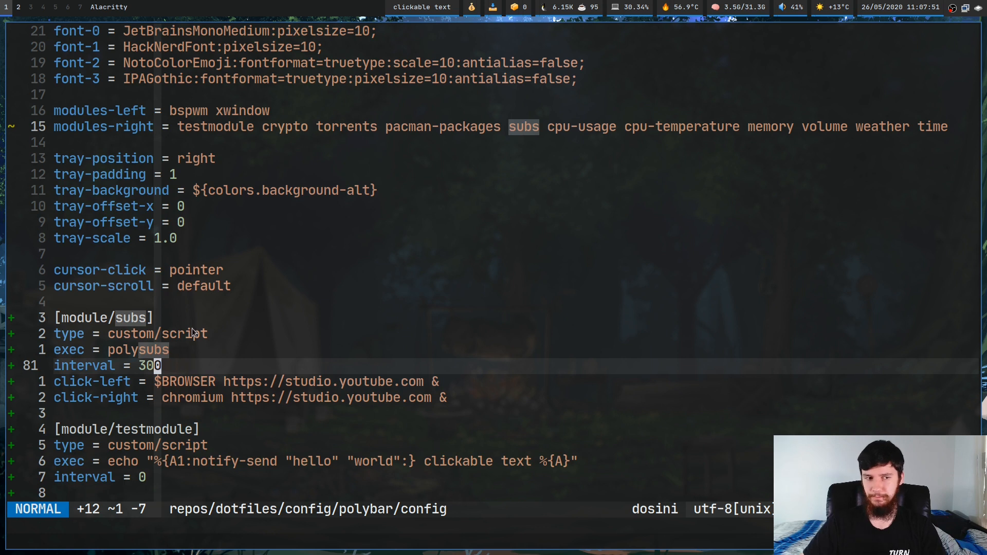
pyautogui.moveTo(198, 340)
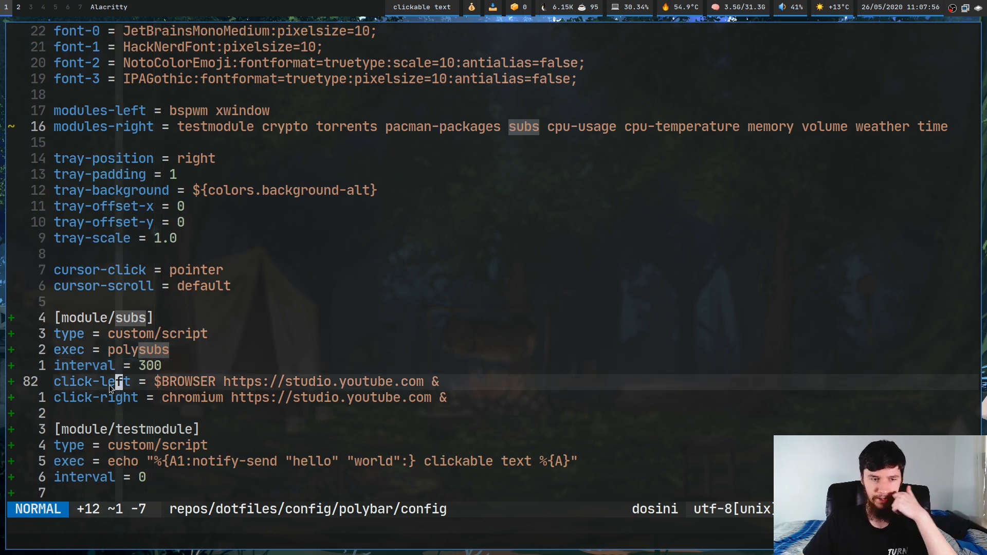
pyautogui.moveTo(136, 389)
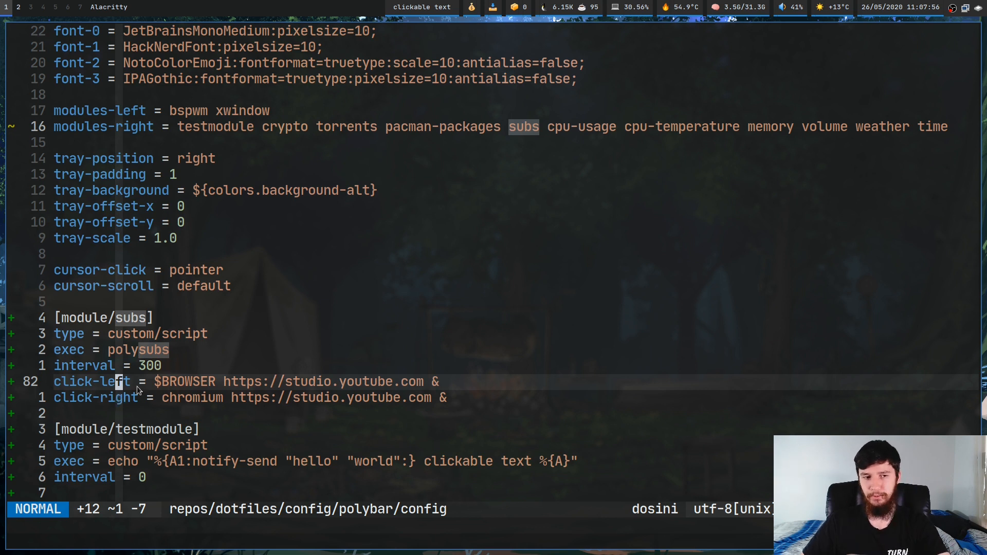
# Highlight the subs module's exec/interval lines, then its click-left and click-right lines, to review them
pyautogui.press('V')
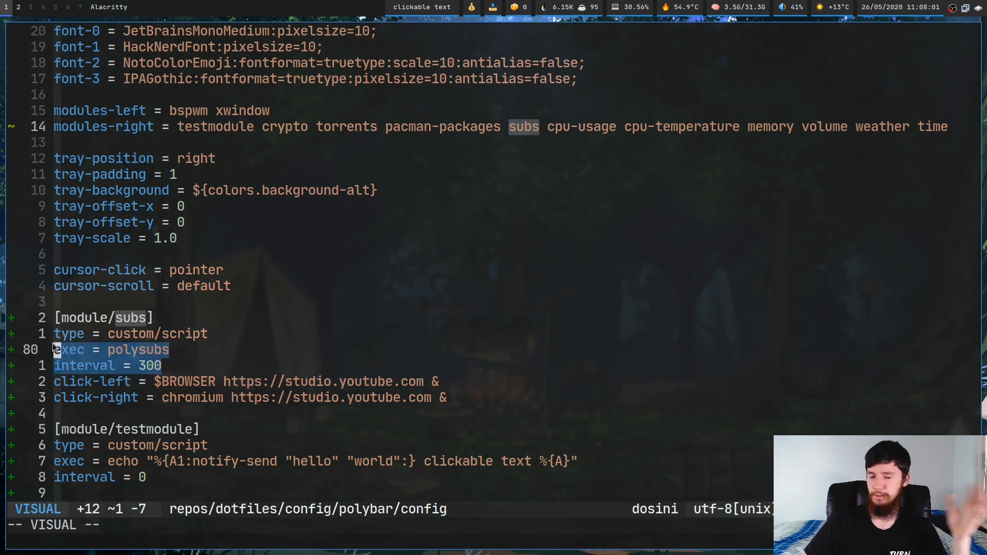
pyautogui.press('Escape')
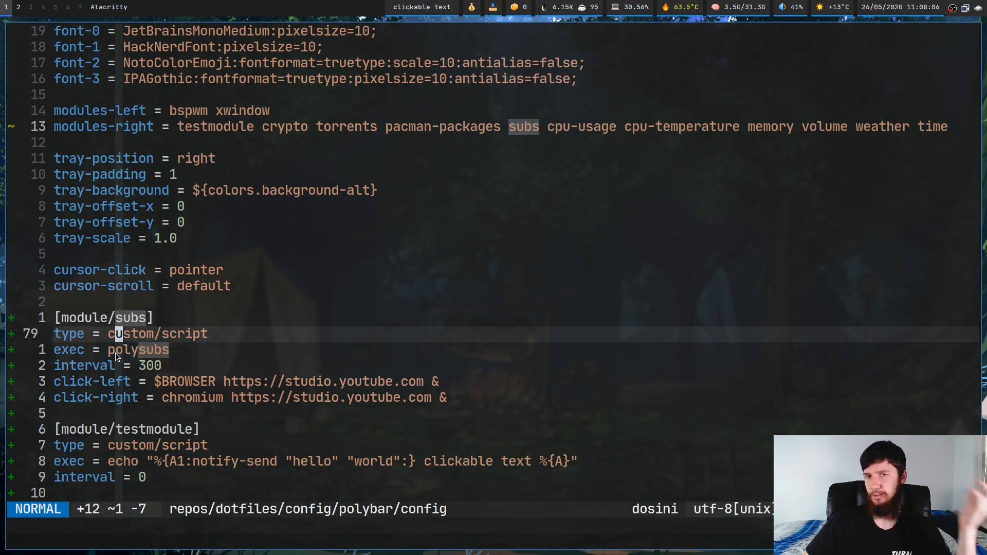
pyautogui.moveTo(149, 356)
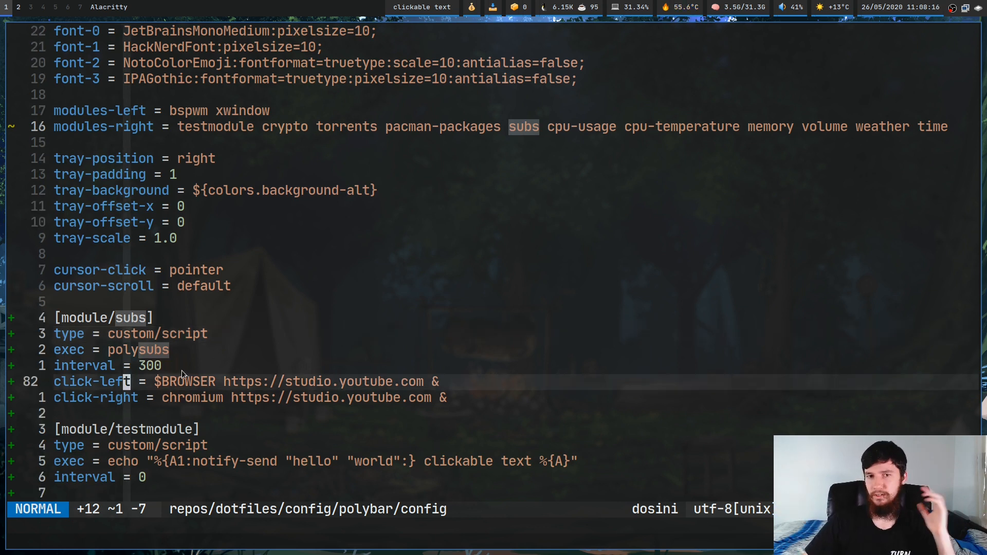
pyautogui.press('V')
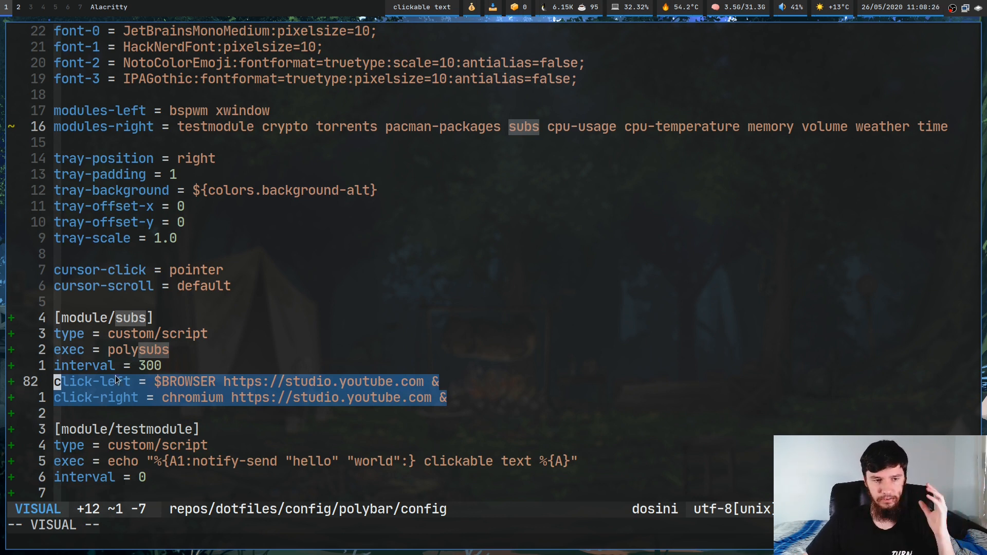
pyautogui.press('Escape')
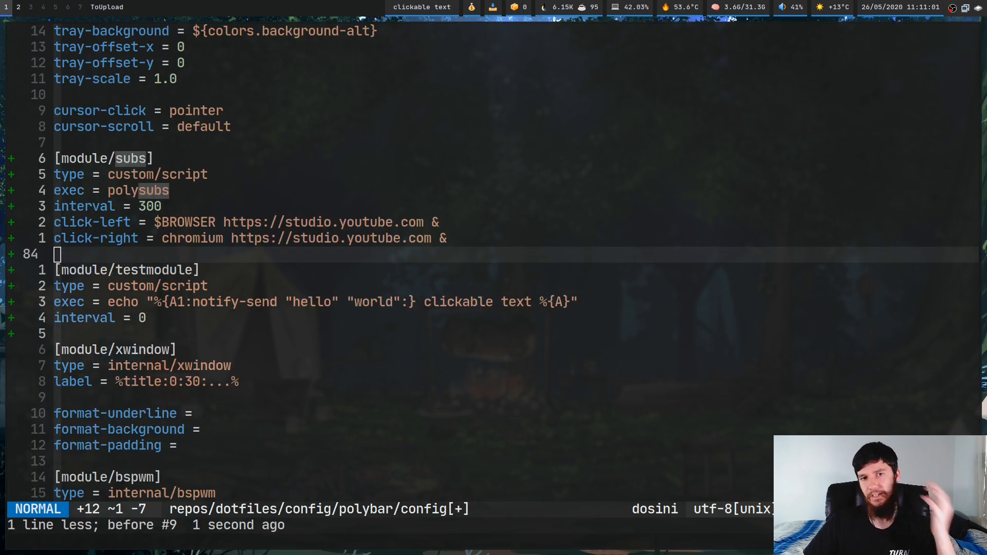
# Add a double-click-left = $TERMINAL line to the subs module
pyautogui.write('do')
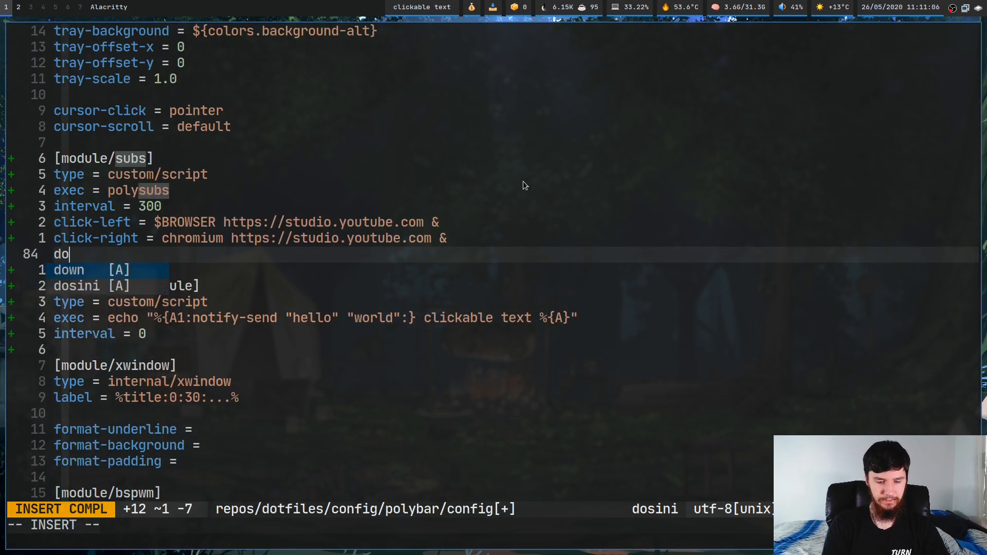
pyautogui.write('uble-click')
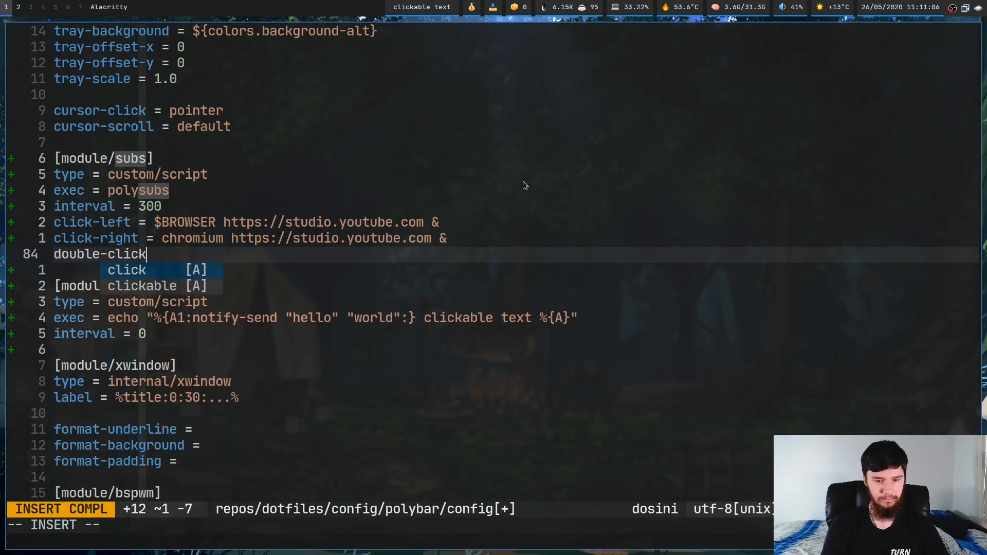
pyautogui.write('-left')
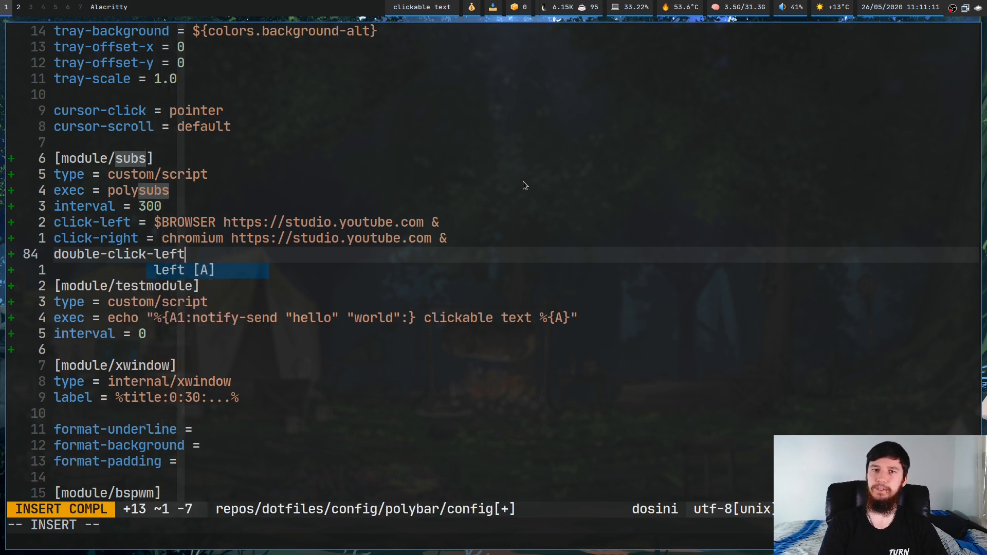
pyautogui.write('=')
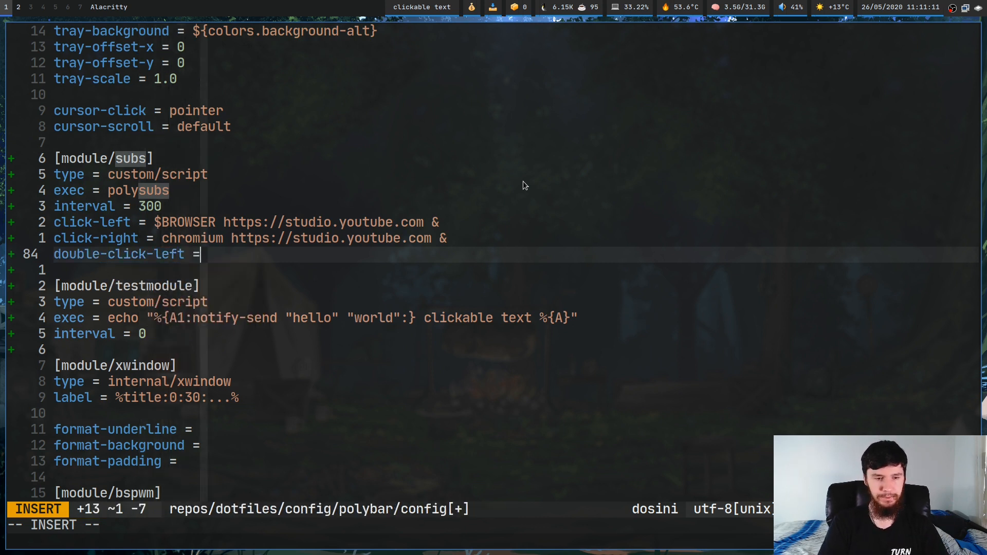
pyautogui.write('$TERM')
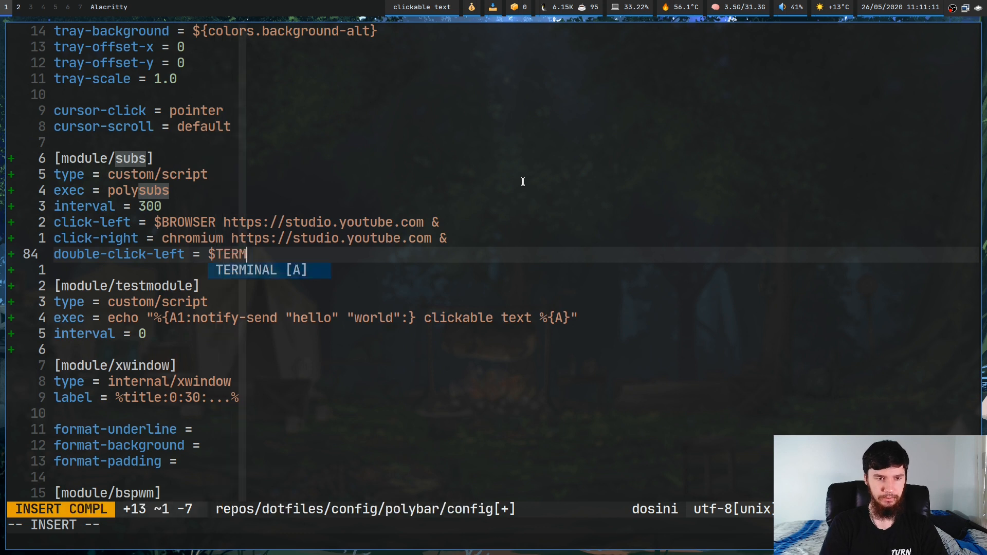
pyautogui.write('INAL')
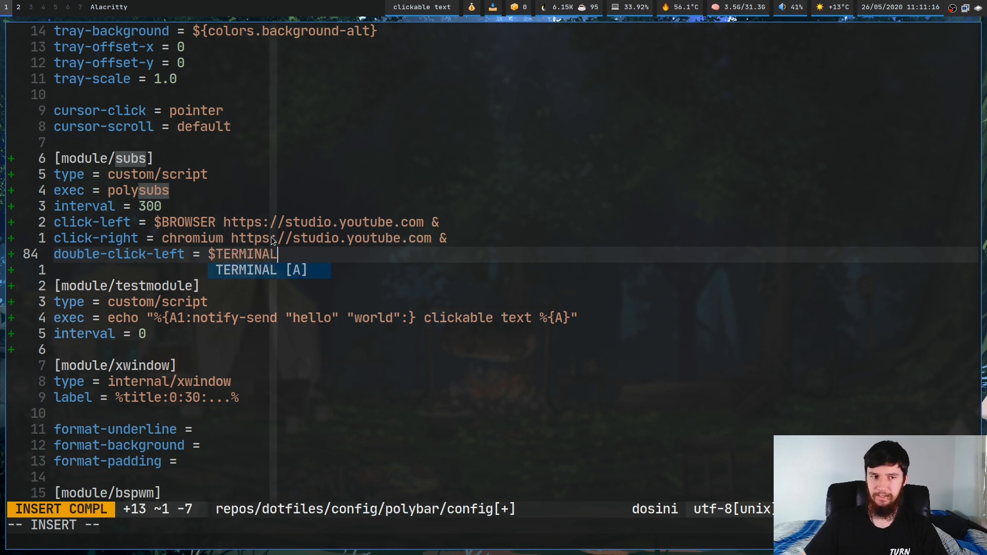
pyautogui.press('Escape')
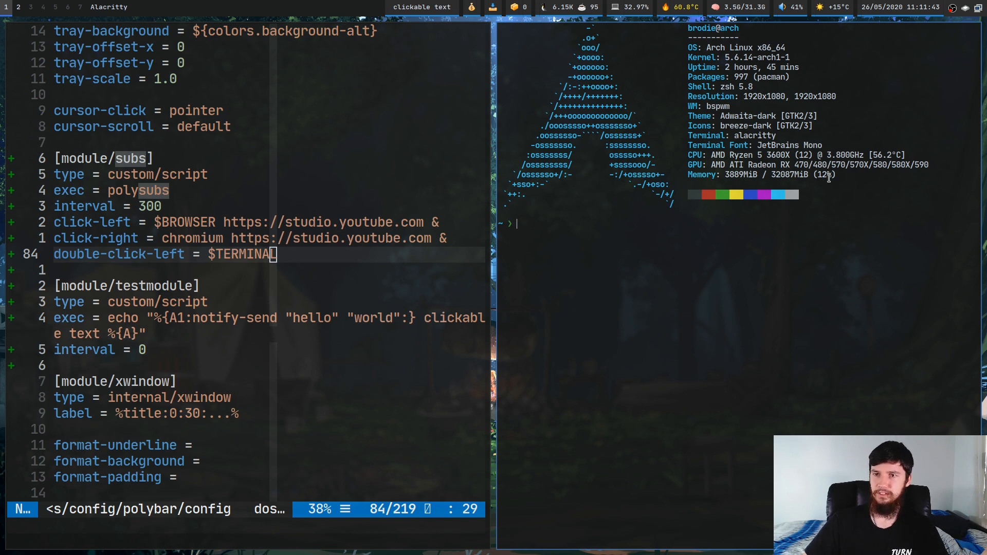
pyautogui.moveTo(910, 15)
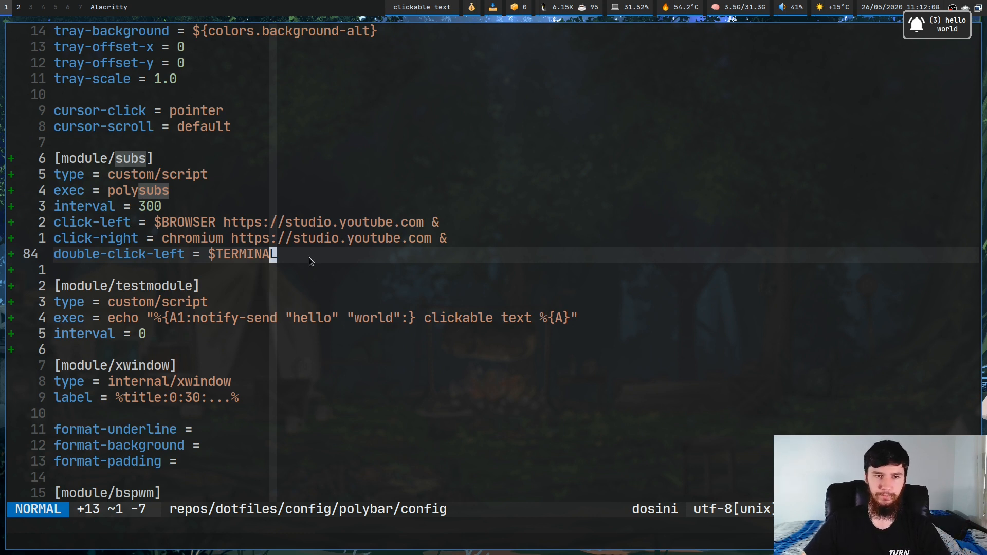
# Append & to the $TERMINAL double-click line, save, and fire the bar's hello world notification twice
pyautogui.press('a')
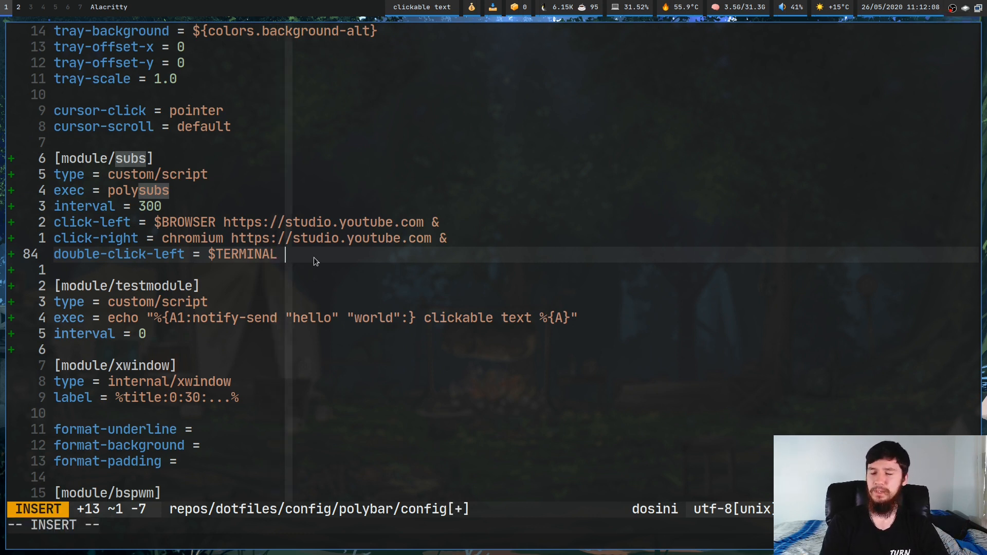
pyautogui.write('&')
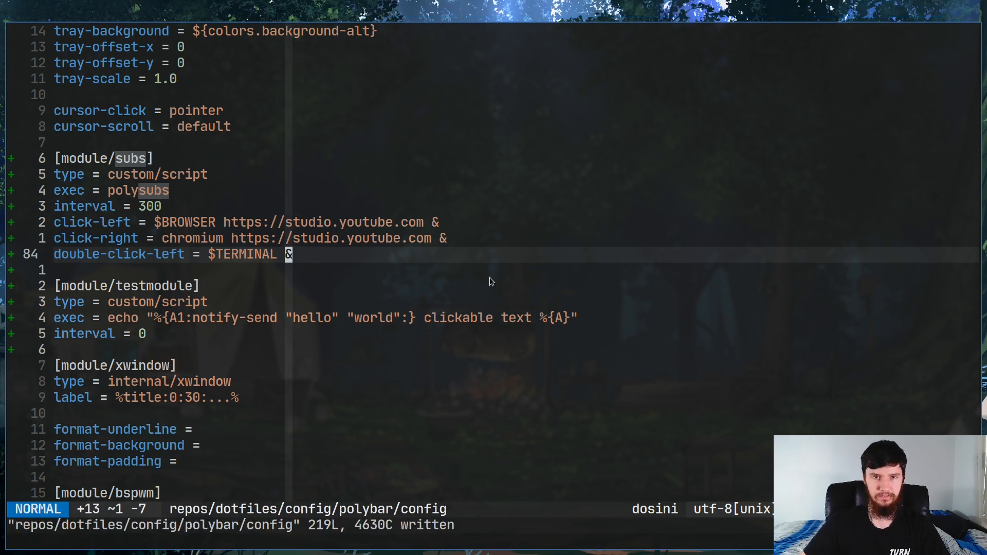
pyautogui.moveTo(657, 37)
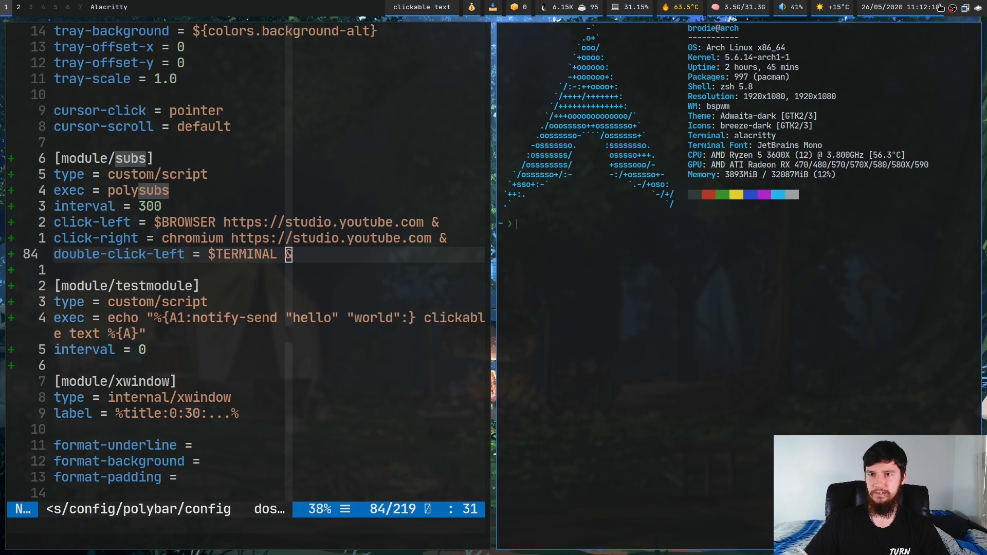
pyautogui.click(422, 7)
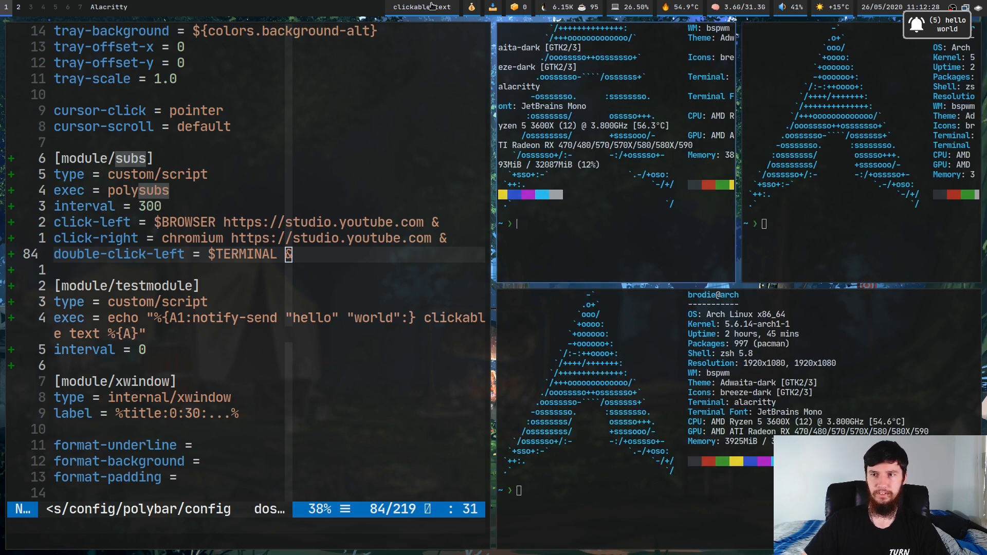
pyautogui.click(422, 7)
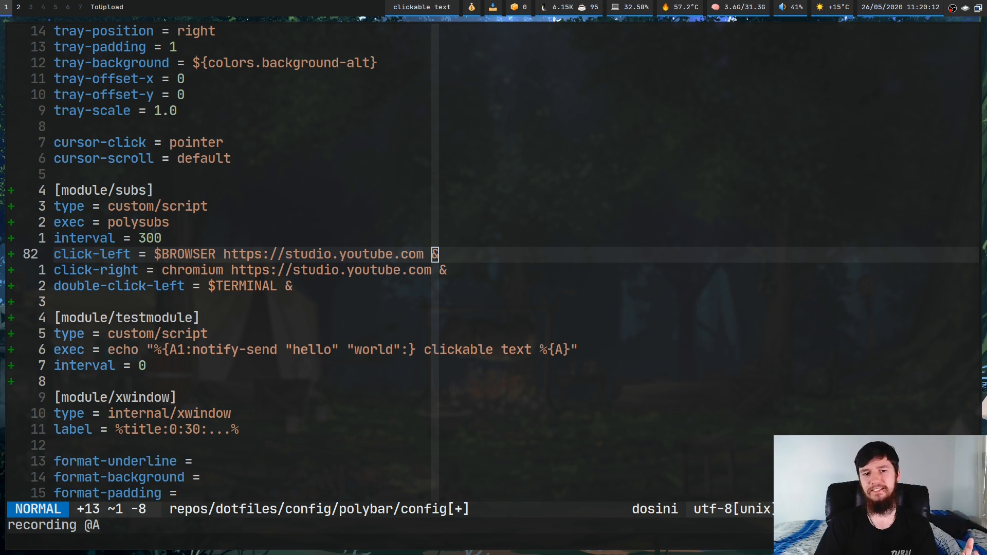
# Replace the subs click-left browser URL command with echo "test"
pyautogui.press('i')
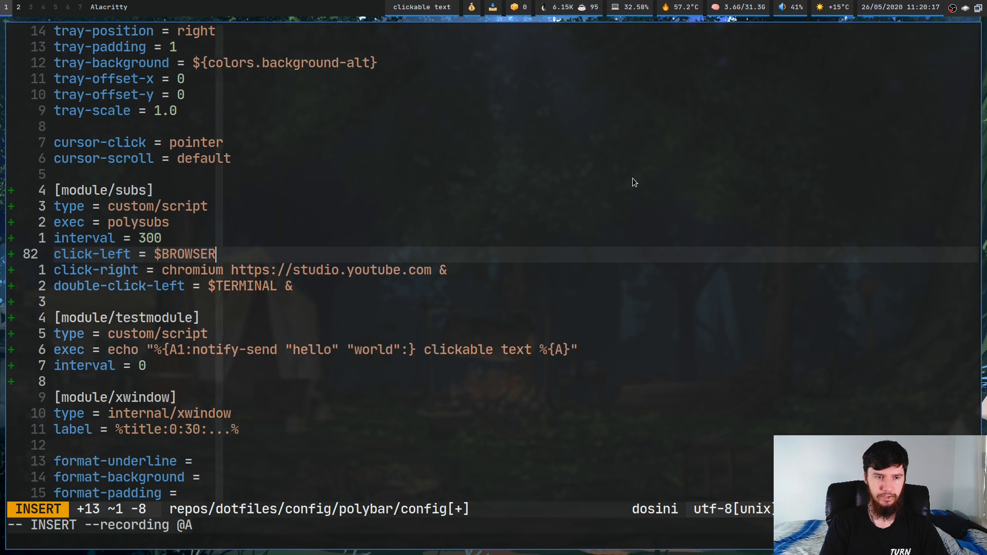
pyautogui.write('echo ""')
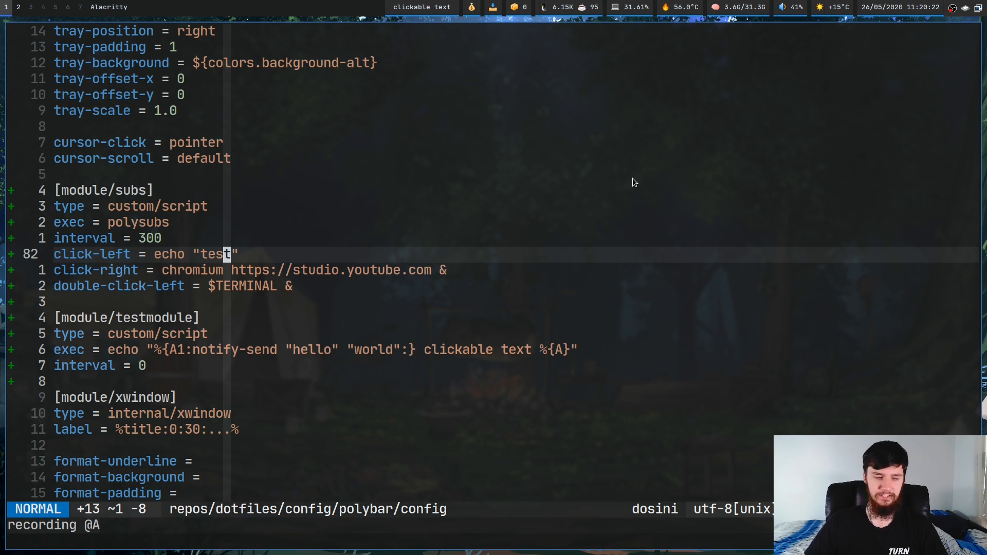
pyautogui.moveTo(598, 256)
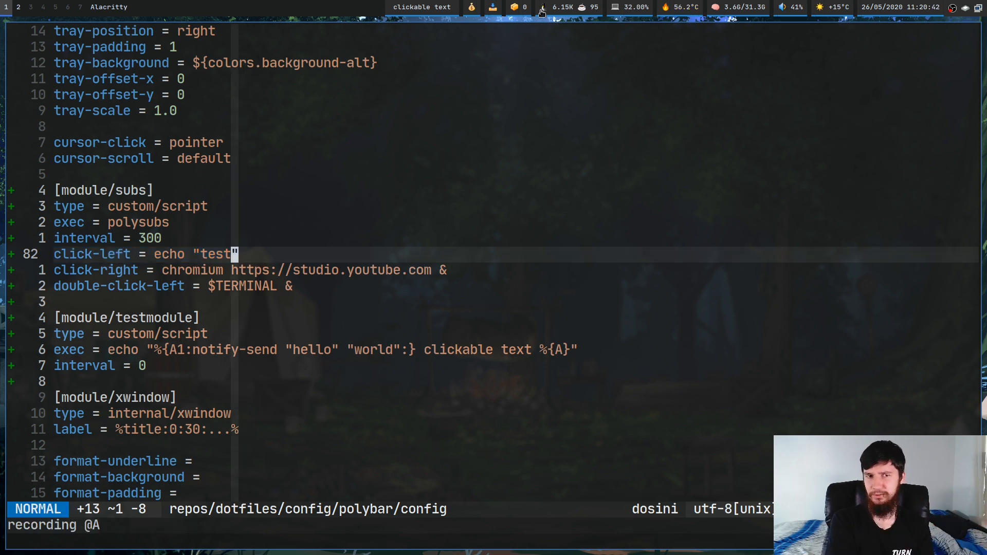
pyautogui.moveTo(469, 57)
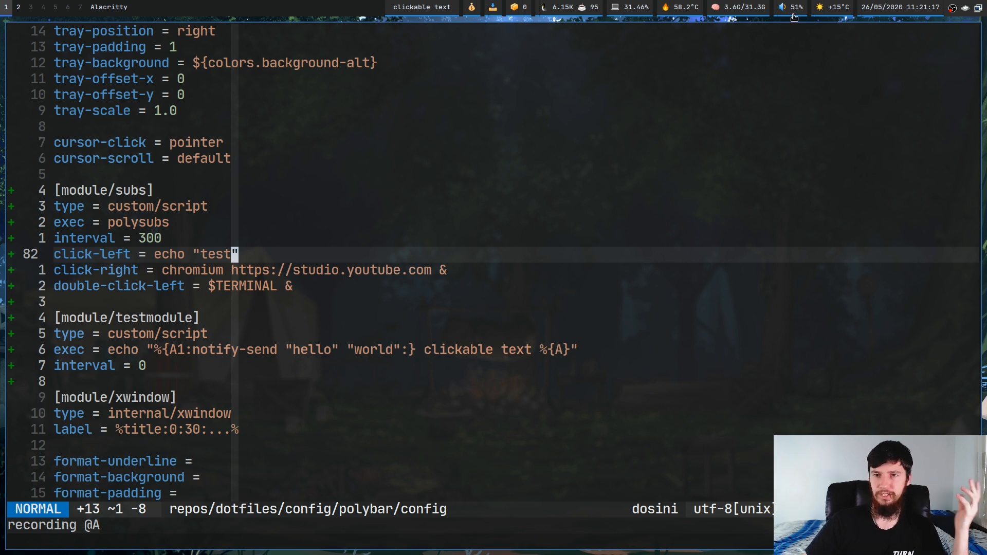
pyautogui.moveTo(556, 299)
pyautogui.write('$BROWSER https://studio.youtube.com &')
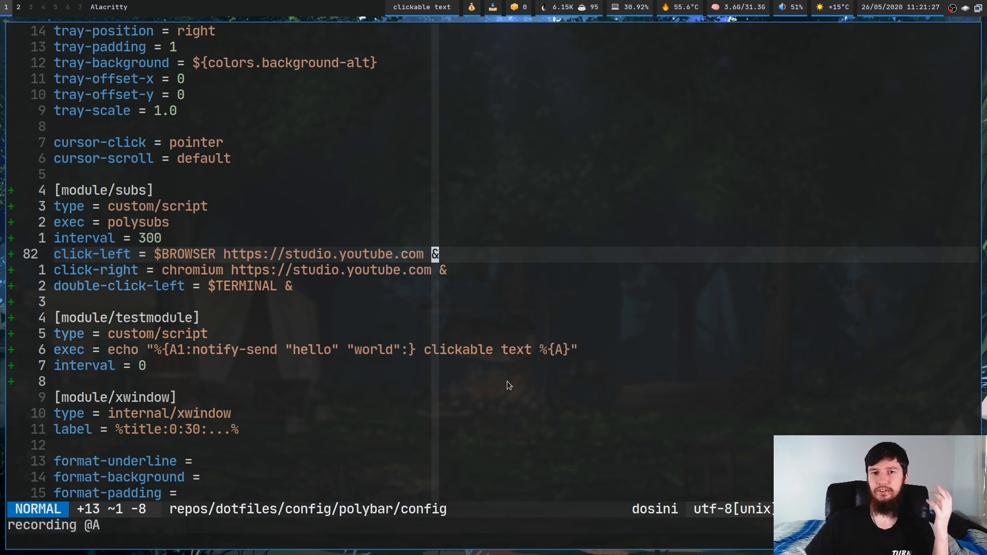
pyautogui.moveTo(450, 378)
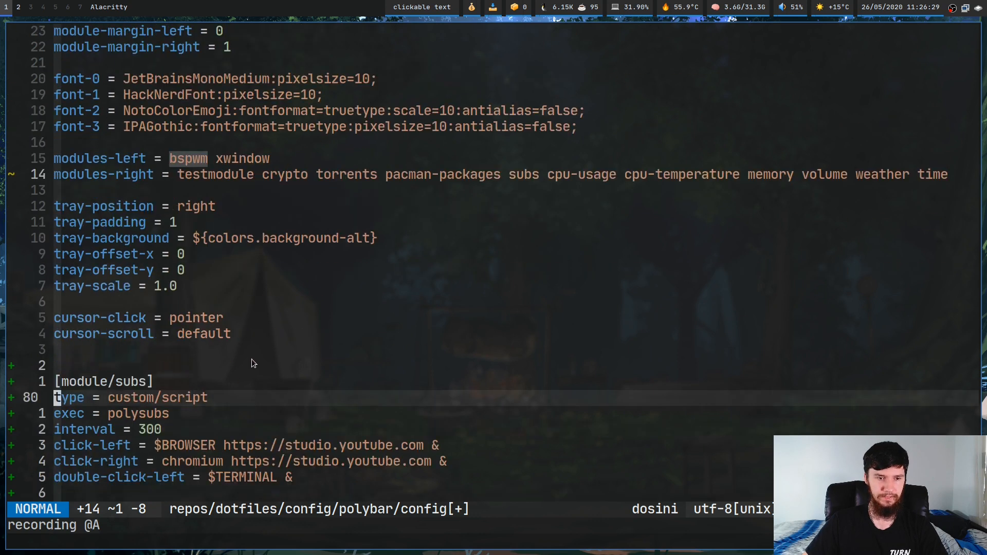
# Scroll down to the [bar/bar] section to reach the cursor settings where click-left = $TERMINAL & goes
pyautogui.scroll(-3)
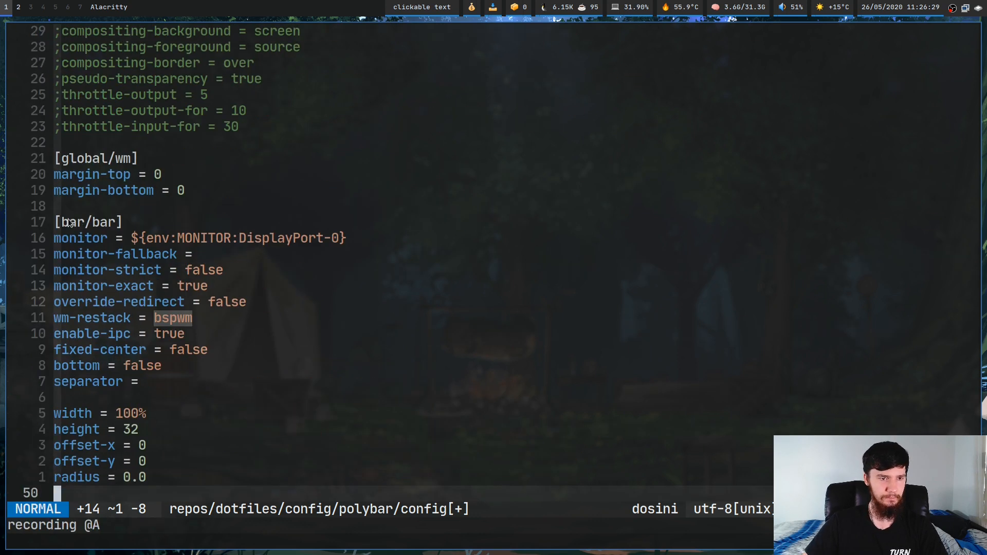
pyautogui.scroll(-3)
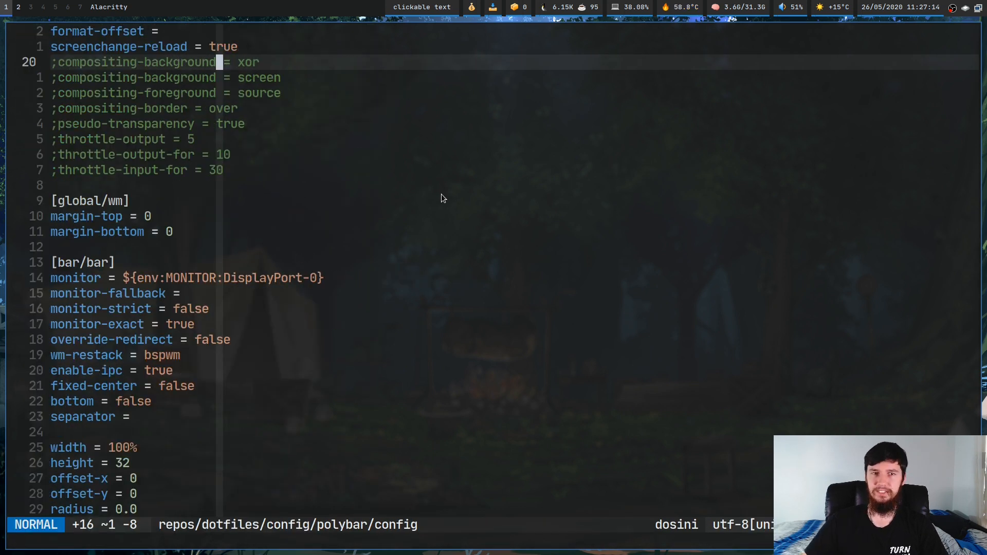
pyautogui.moveTo(362, 170)
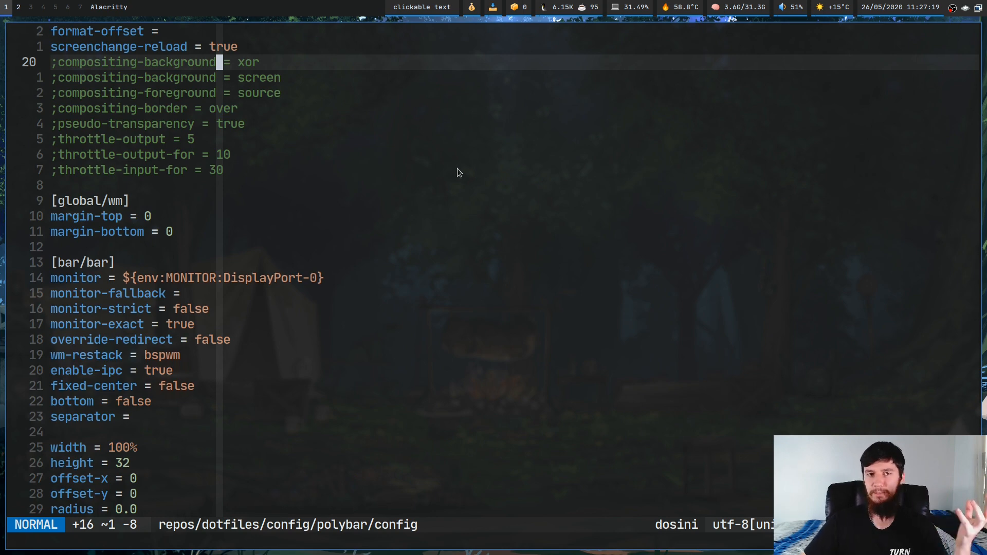
pyautogui.scroll(-3)
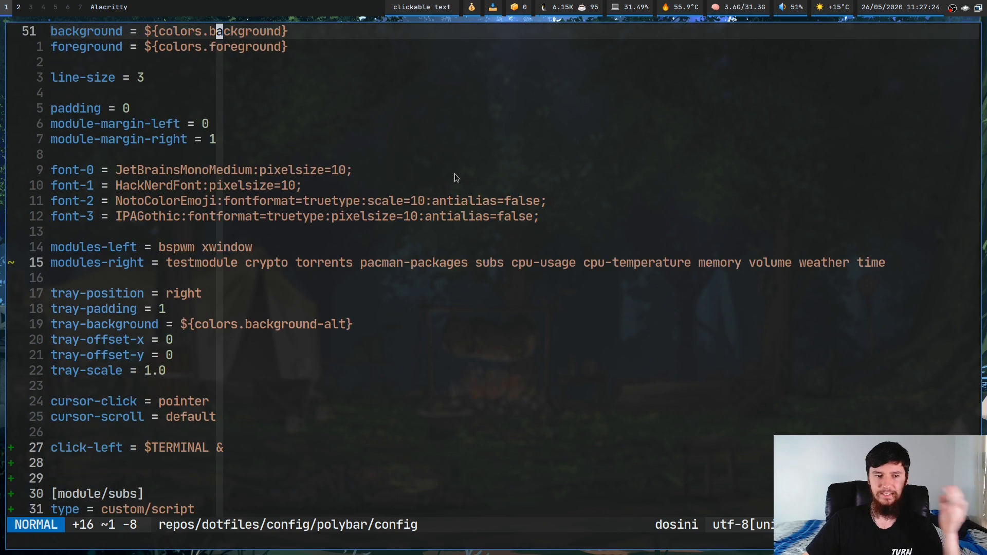
pyautogui.scroll(-3)
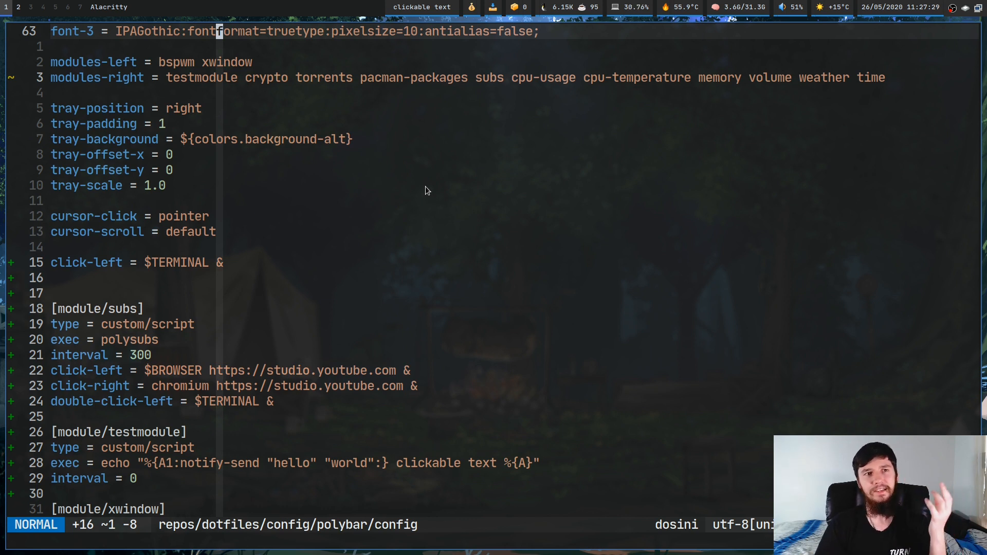
pyautogui.moveTo(92, 290)
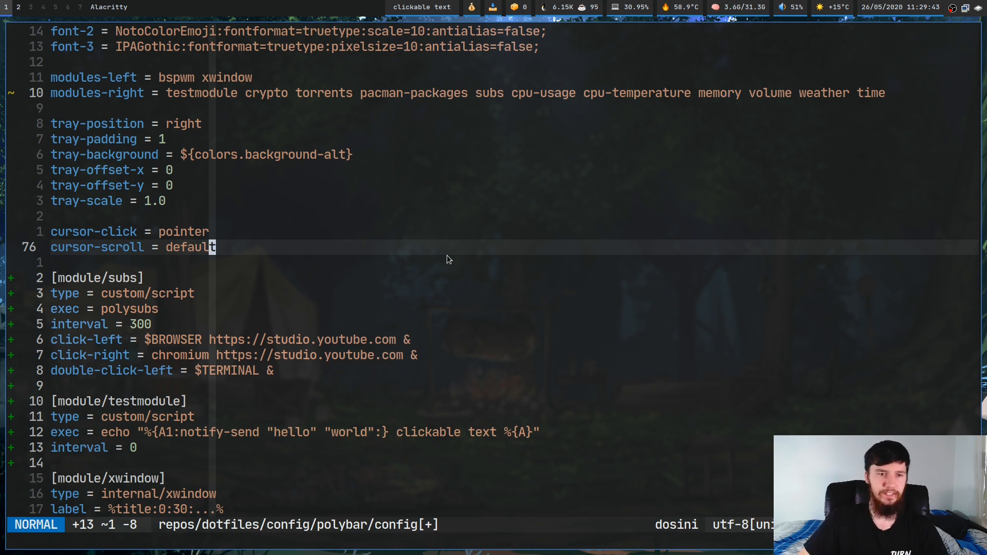
# Set the bar-level action to scroll-up = bspwm-desknext, save, and try it on the bar
pyautogui.write('scroll-up =')
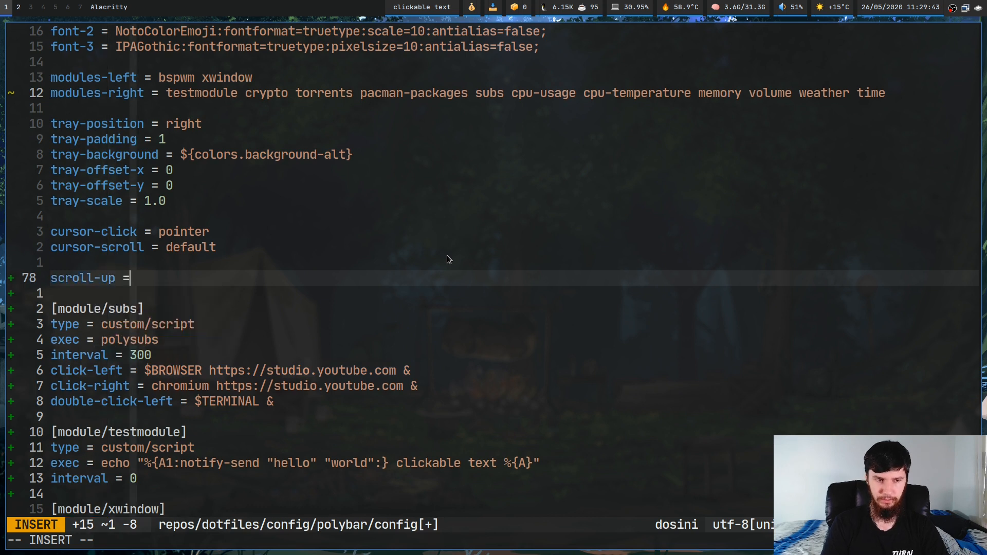
pyautogui.write('bspm')
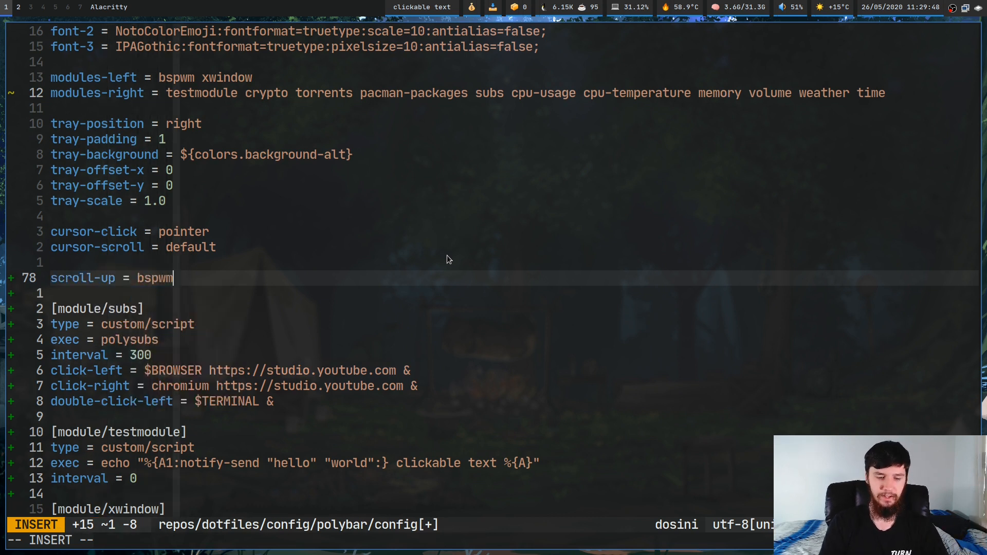
pyautogui.write('-desknext')
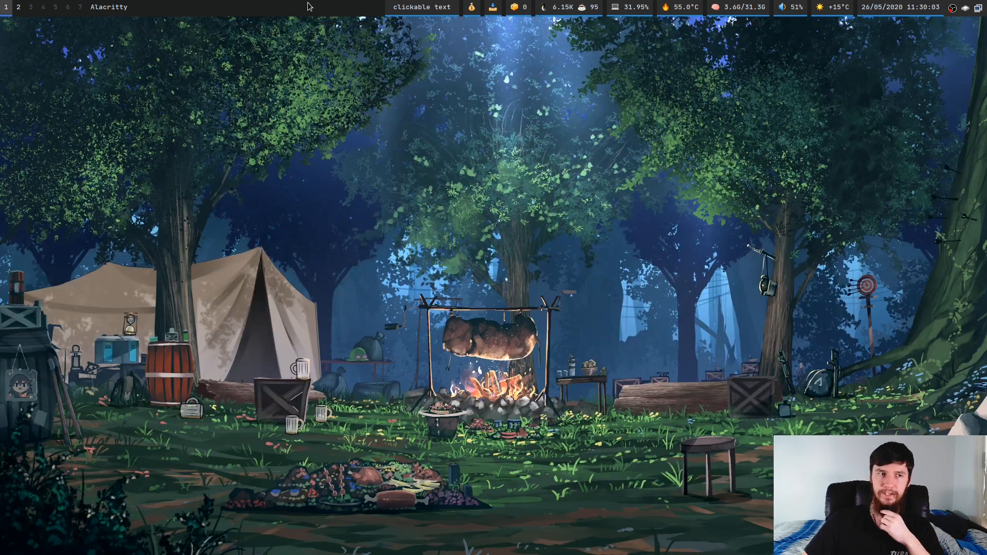
pyautogui.click(30, 8)
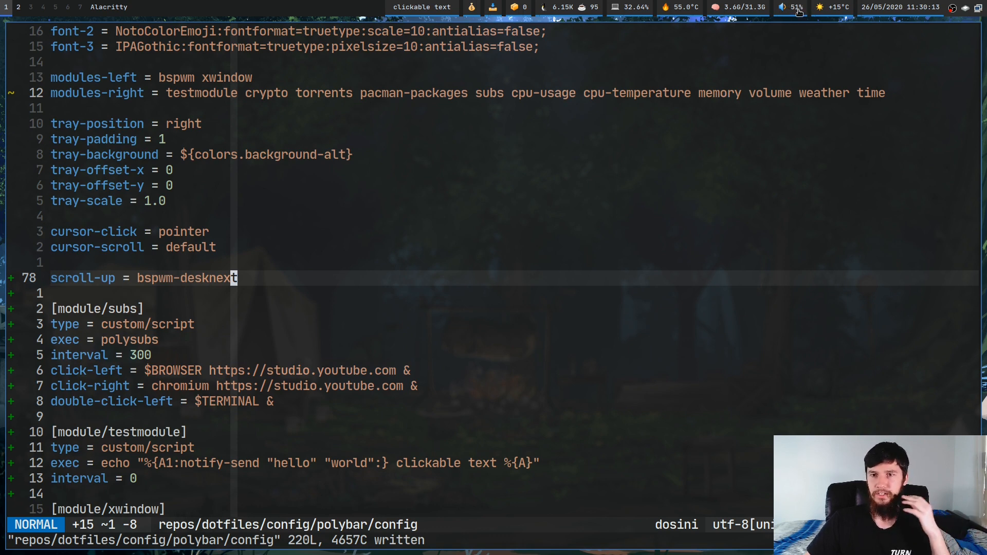
pyautogui.click(68, 7)
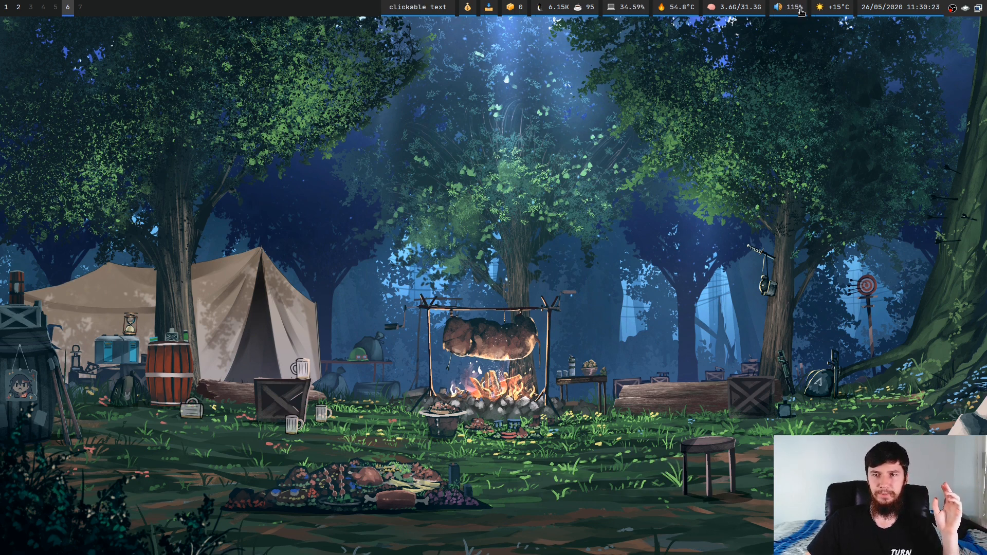
pyautogui.moveTo(113, 69)
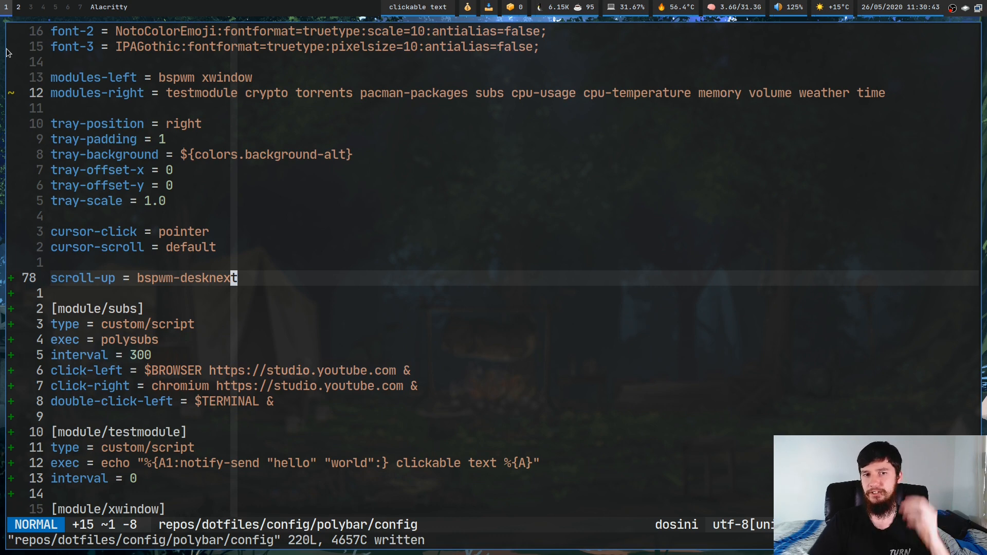
pyautogui.scroll(-3)
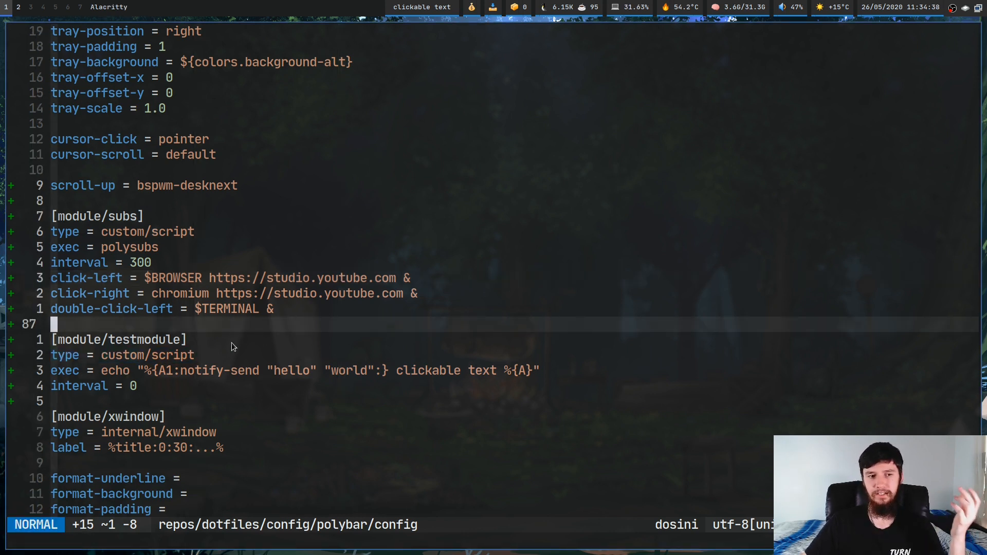
pyautogui.press('V')
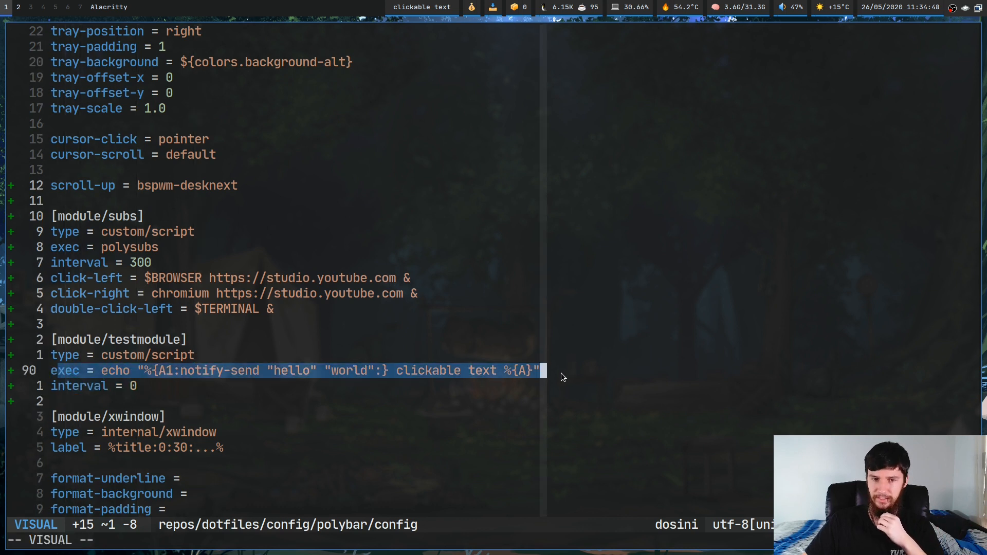
pyautogui.press('Escape')
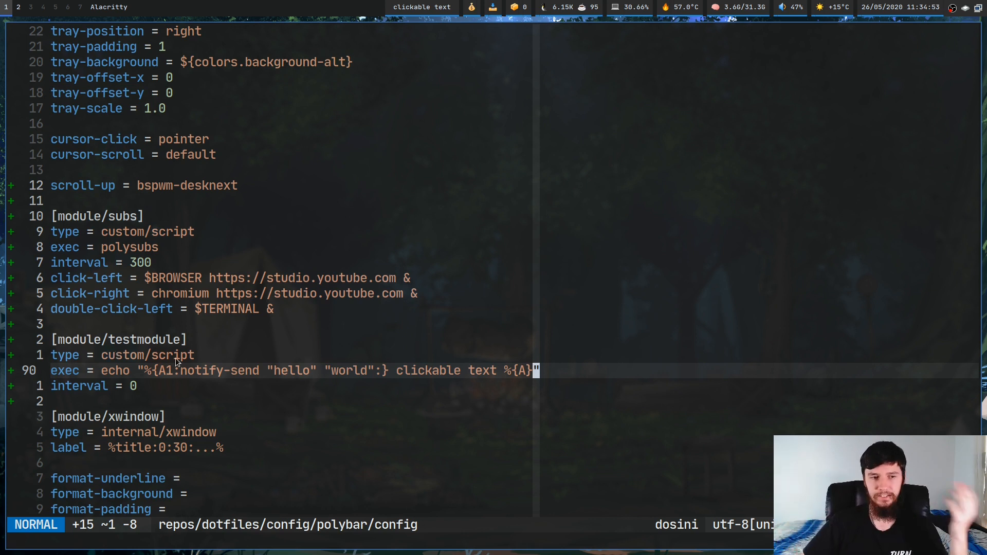
pyautogui.moveTo(151, 377)
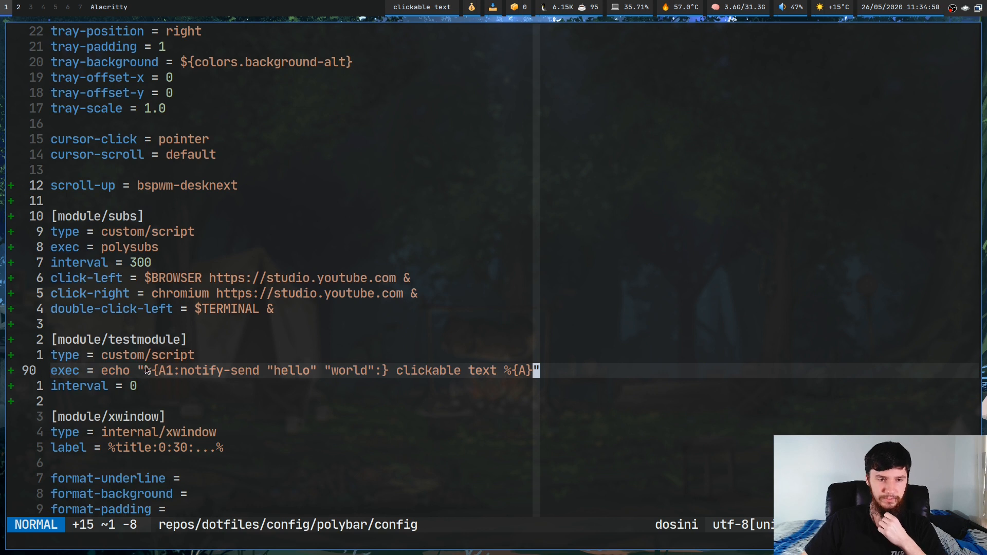
pyautogui.press('v')
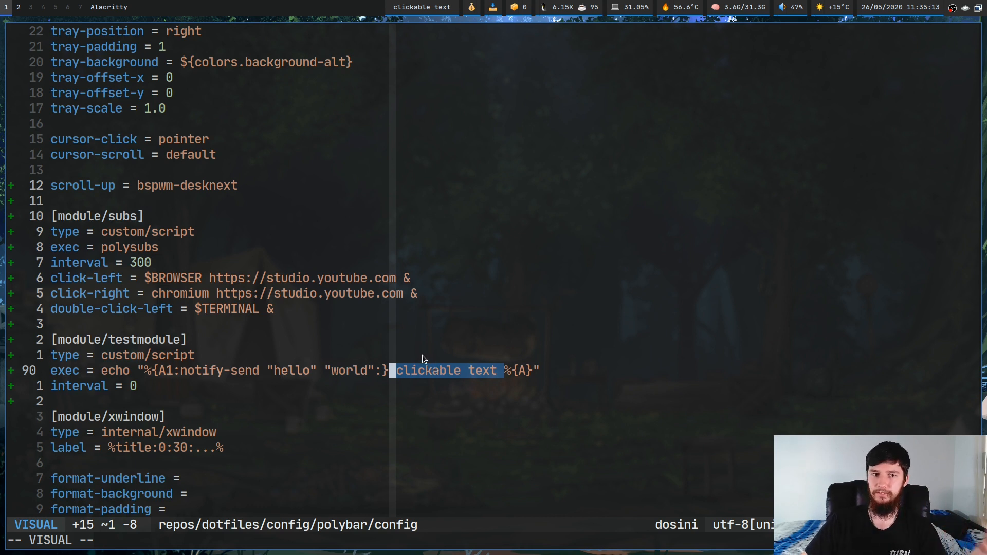
pyautogui.press('Escape')
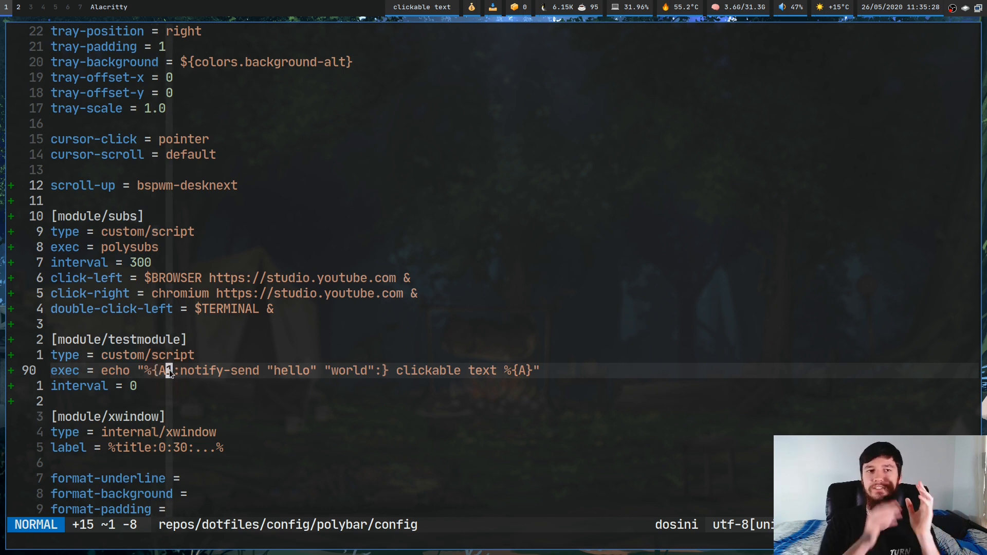
pyautogui.moveTo(343, 357)
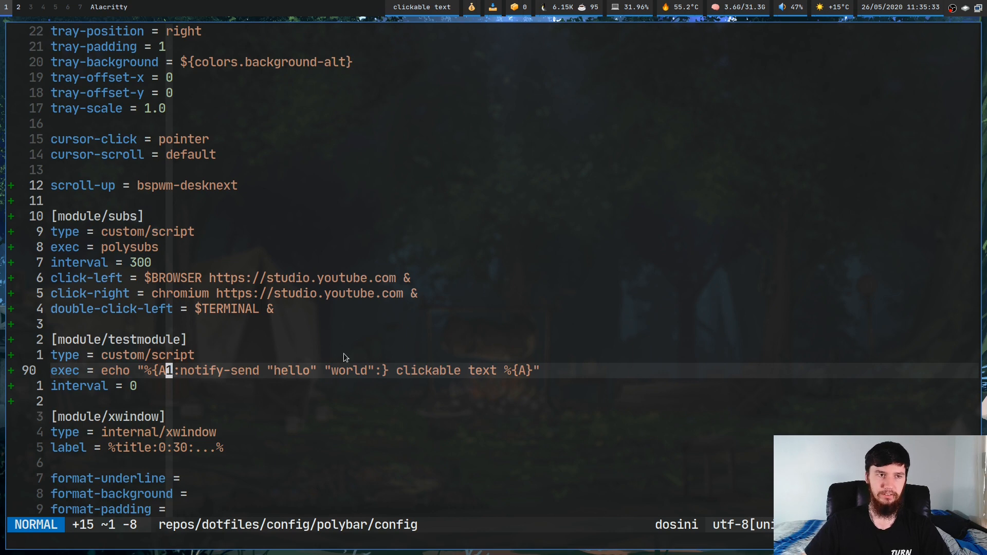
pyautogui.moveTo(554, 300)
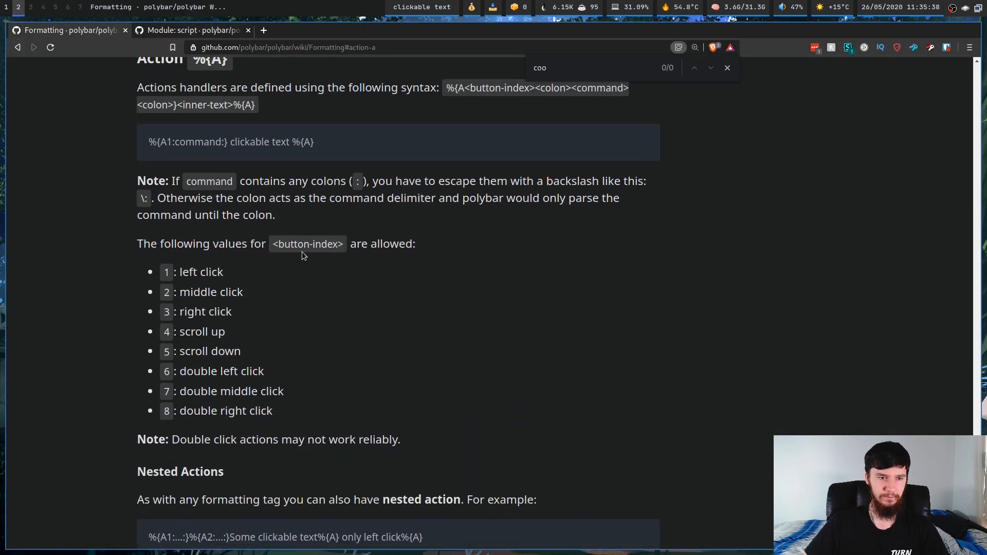
pyautogui.moveTo(174, 290)
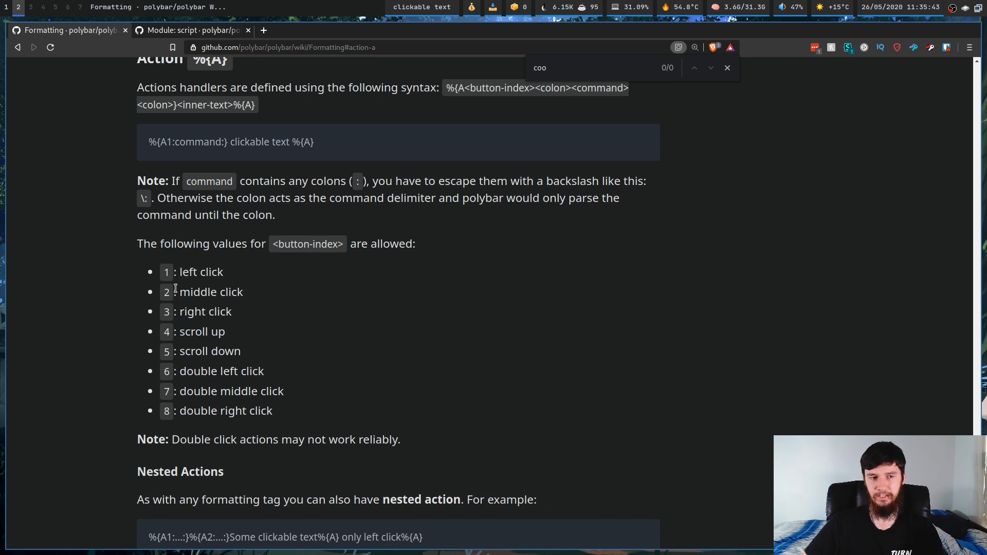
pyautogui.moveTo(209, 311)
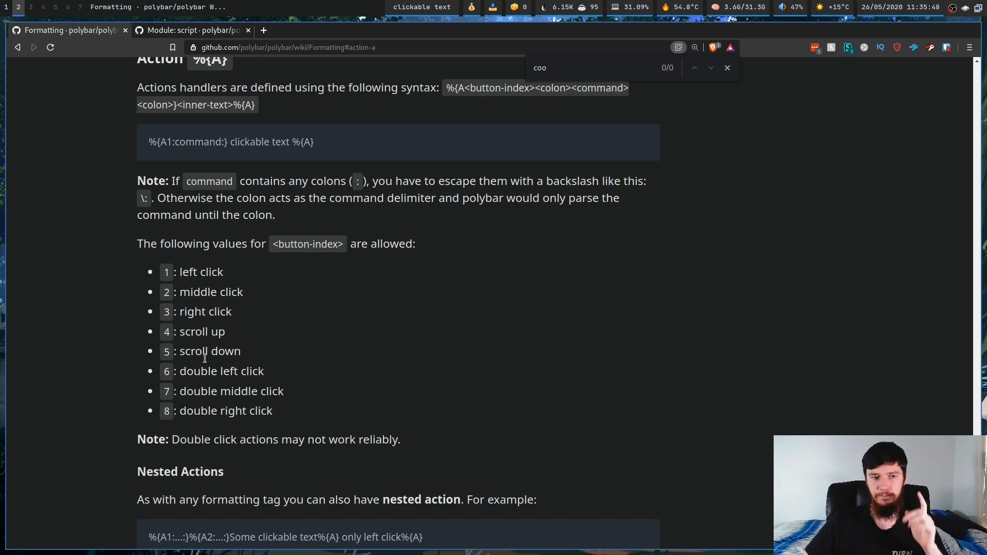
pyautogui.moveTo(231, 368)
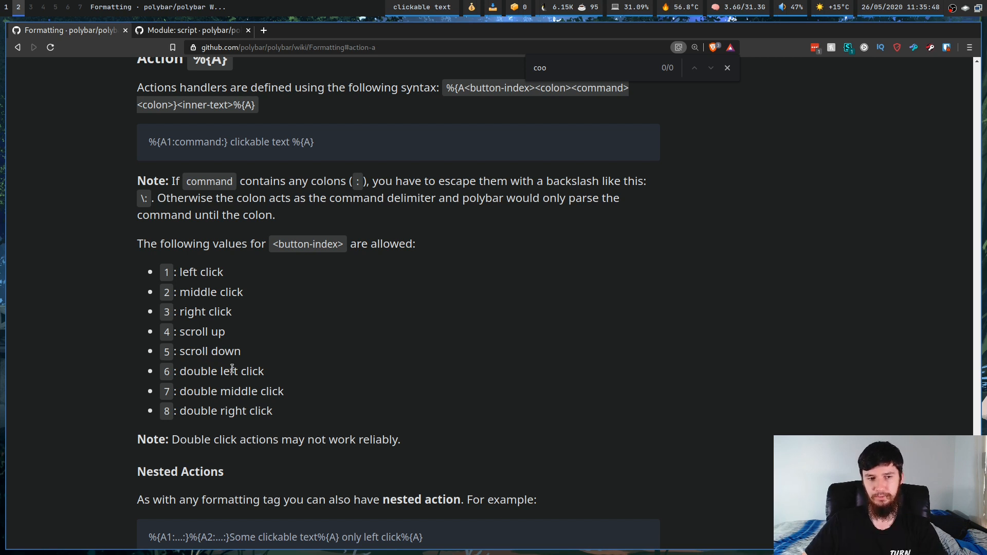
pyautogui.moveTo(184, 406)
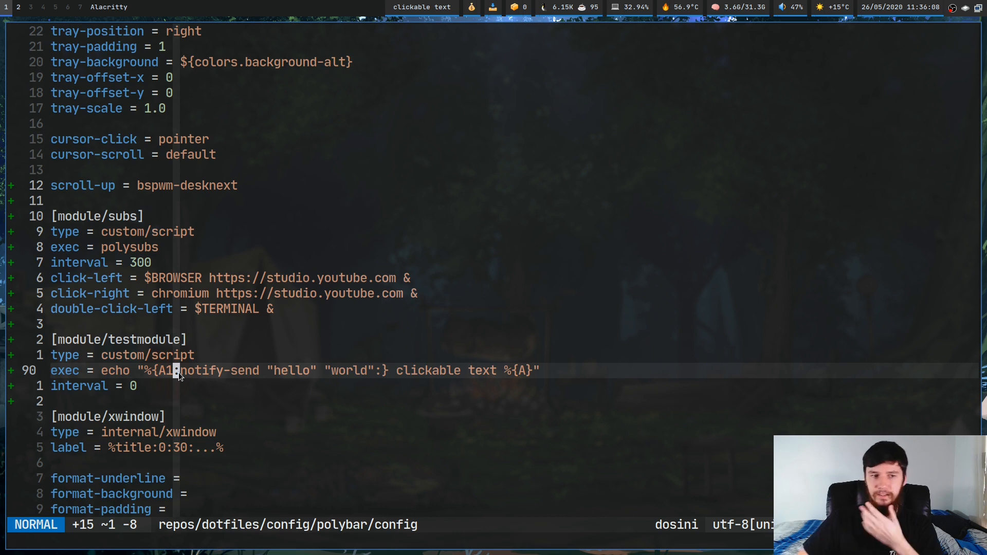
pyautogui.moveTo(209, 376)
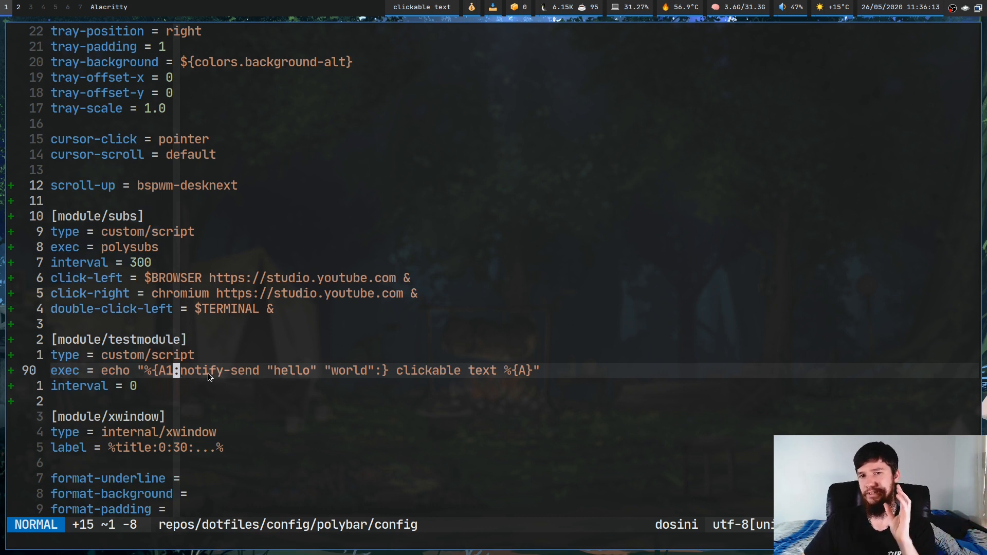
pyautogui.moveTo(209, 396)
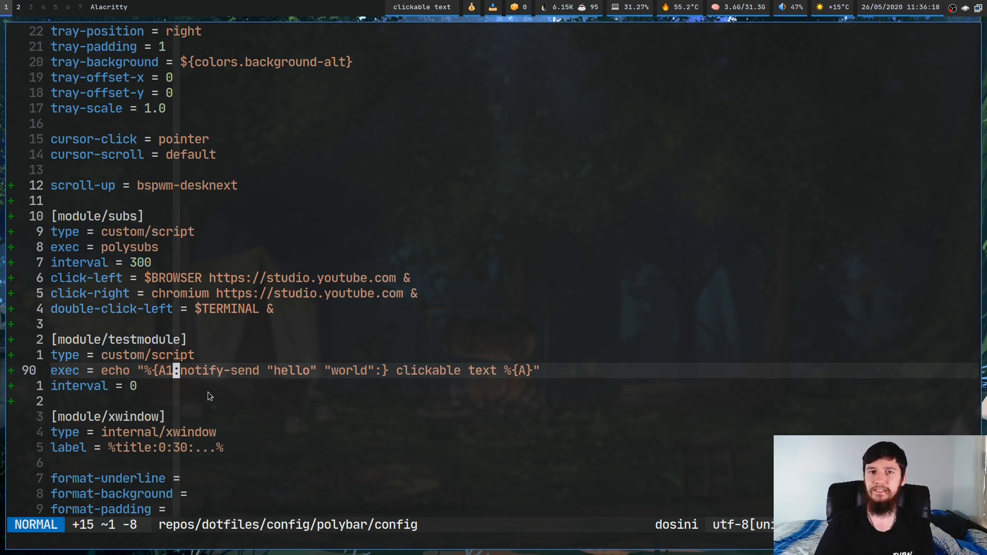
pyautogui.moveTo(310, 397)
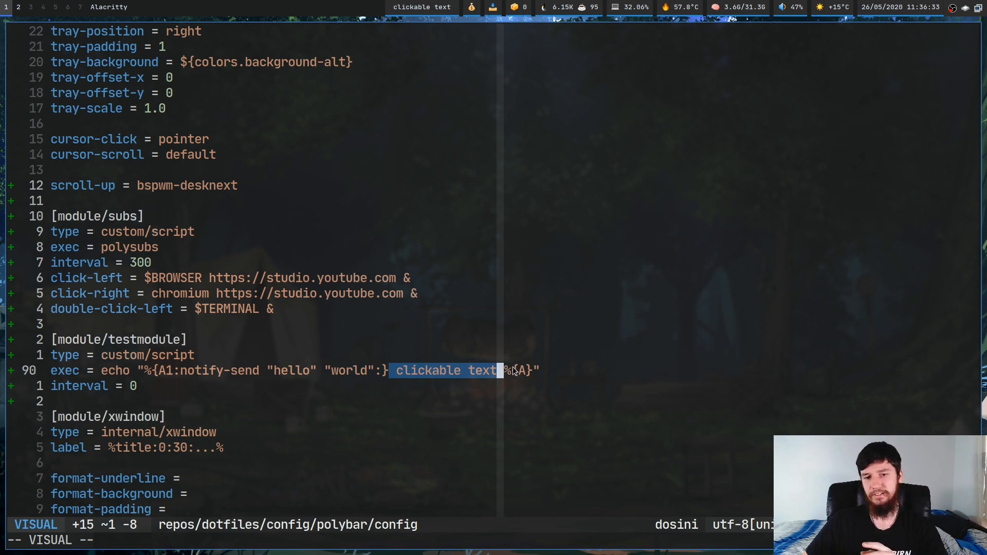
# Yank the whole %{A1:...}%{A} hello world block and paste a copy right after itself
pyautogui.press('Escape')
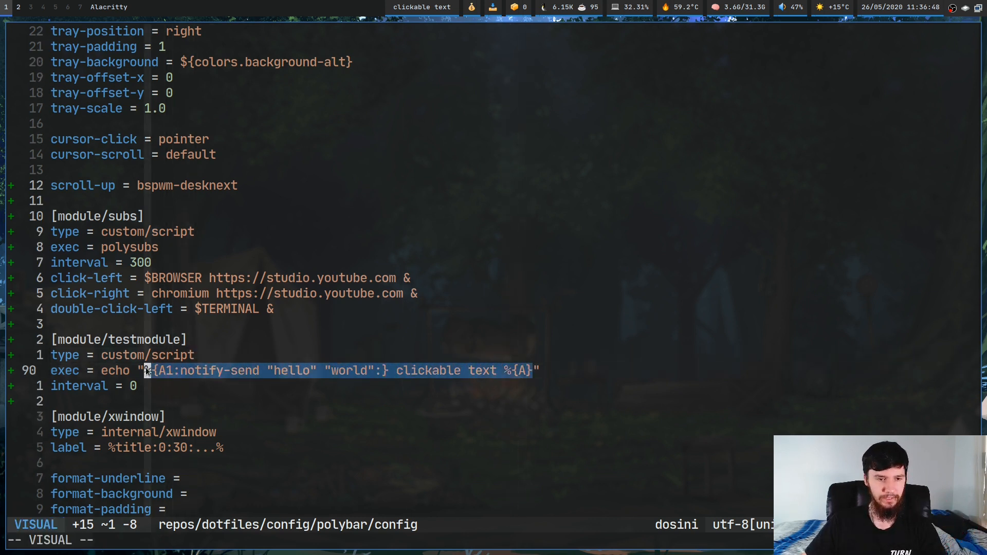
pyautogui.press('Escape')
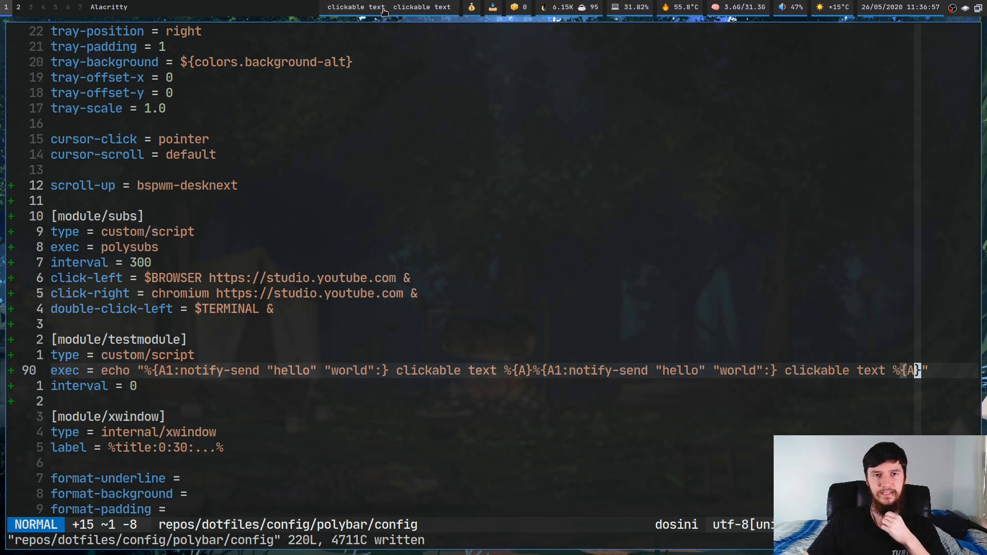
pyautogui.moveTo(680, 371)
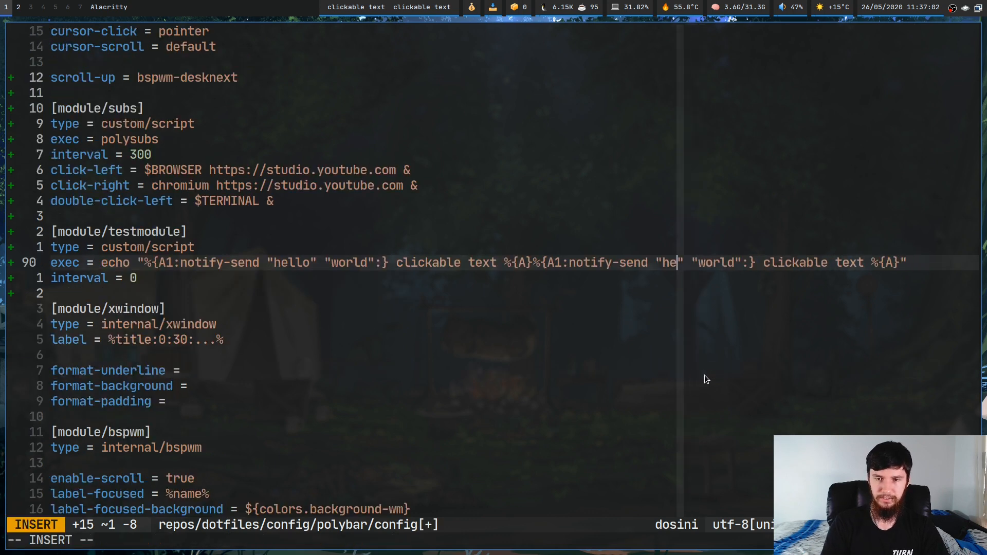
# Change the second block's message to "hi" "world", save, and test a clickable section's notification
pyautogui.press('Escape')
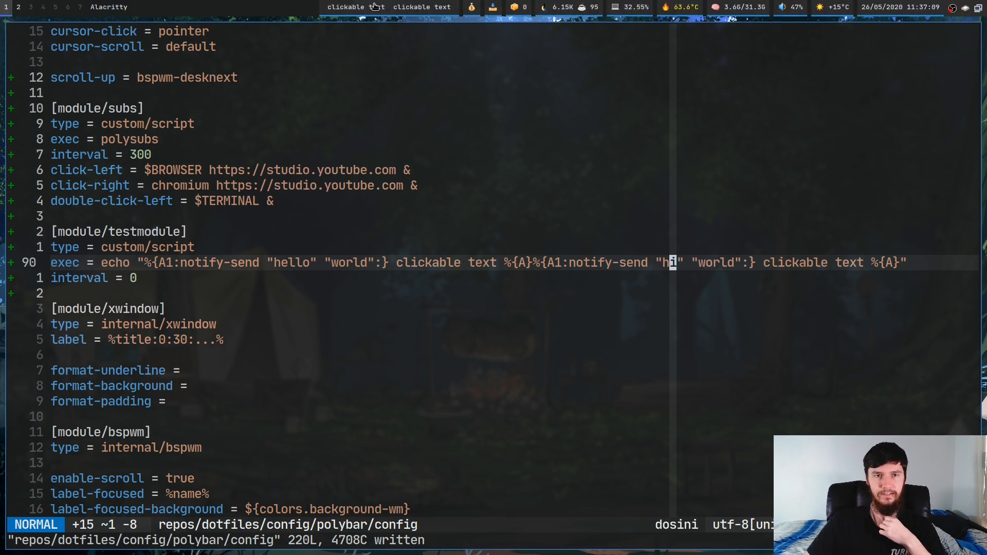
pyautogui.click(356, 7)
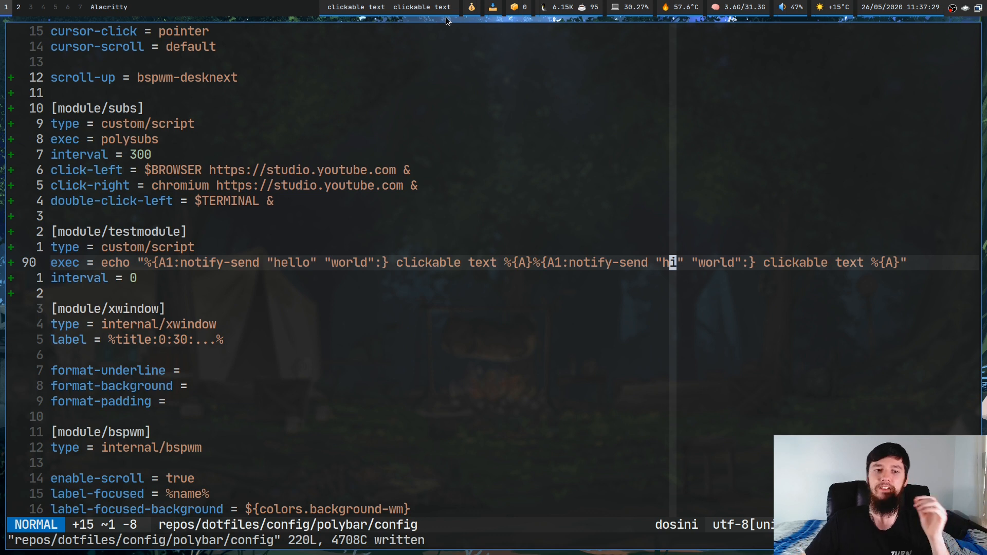
pyautogui.moveTo(492, 226)
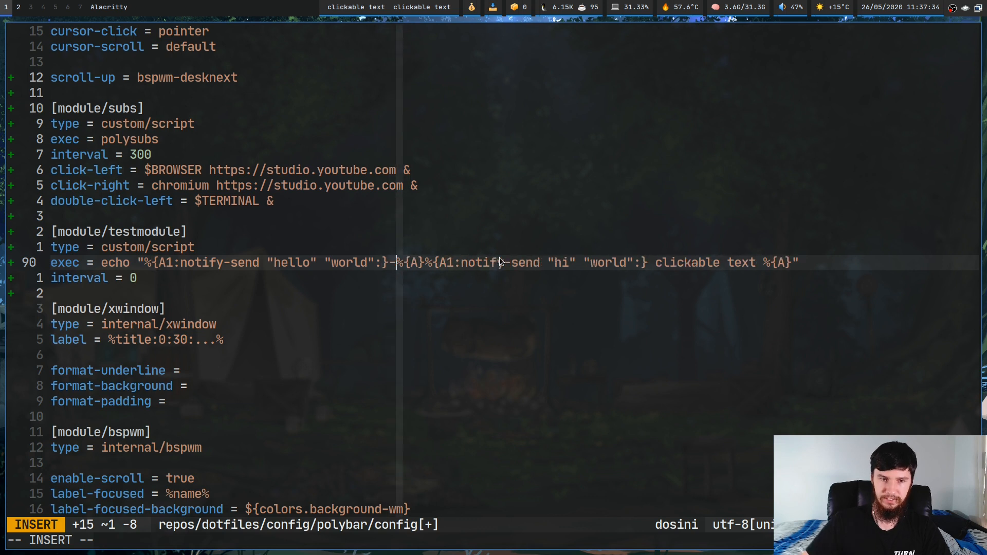
pyautogui.moveTo(762, 270)
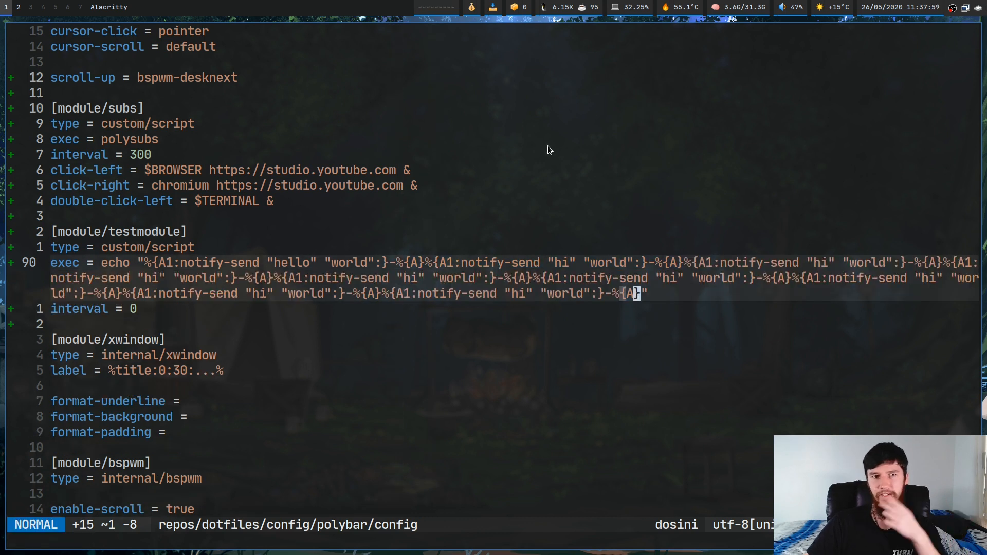
pyautogui.moveTo(419, 15)
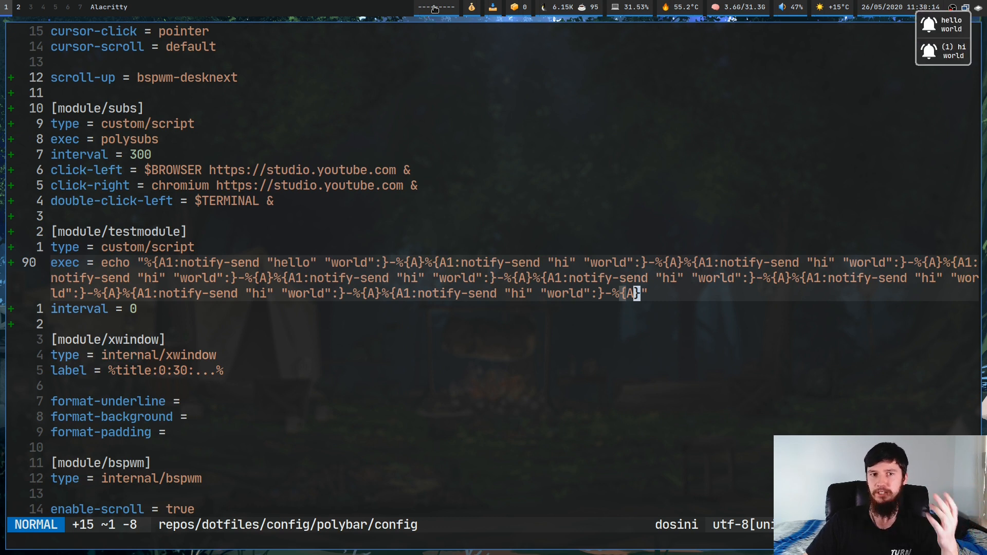
pyautogui.moveTo(666, 98)
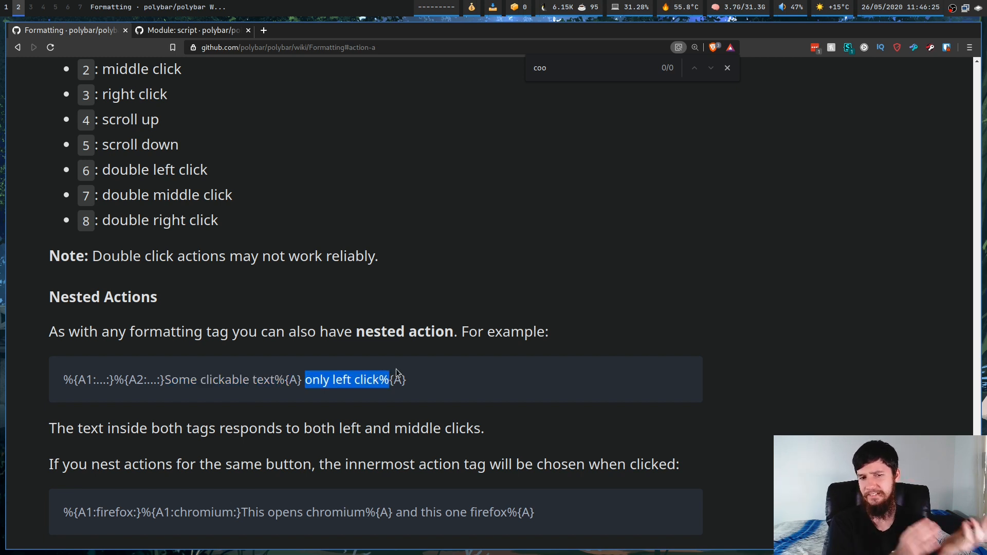
# Scroll the Formatting wiki page down through the Nested Actions innermost-action example to its end
pyautogui.scroll(-3)
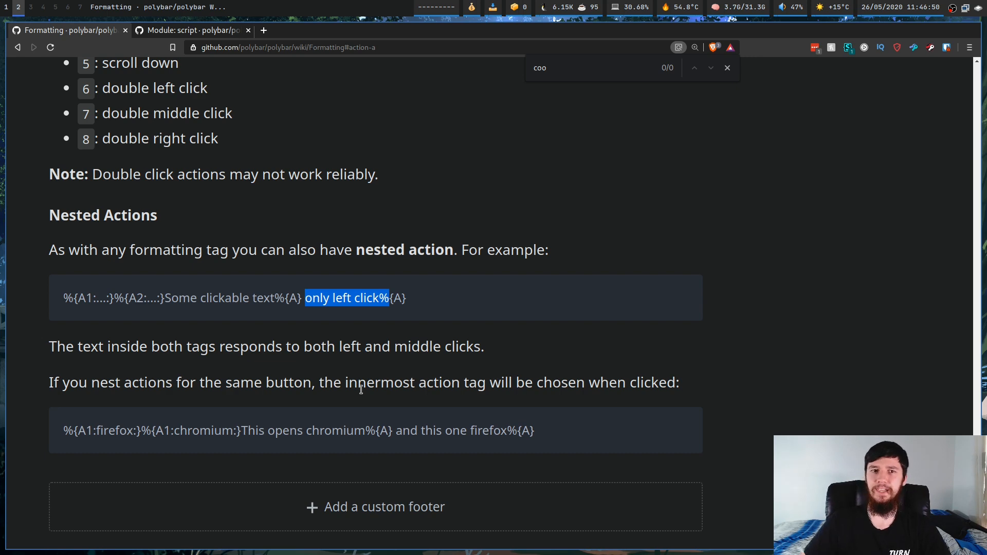
pyautogui.scroll(-3)
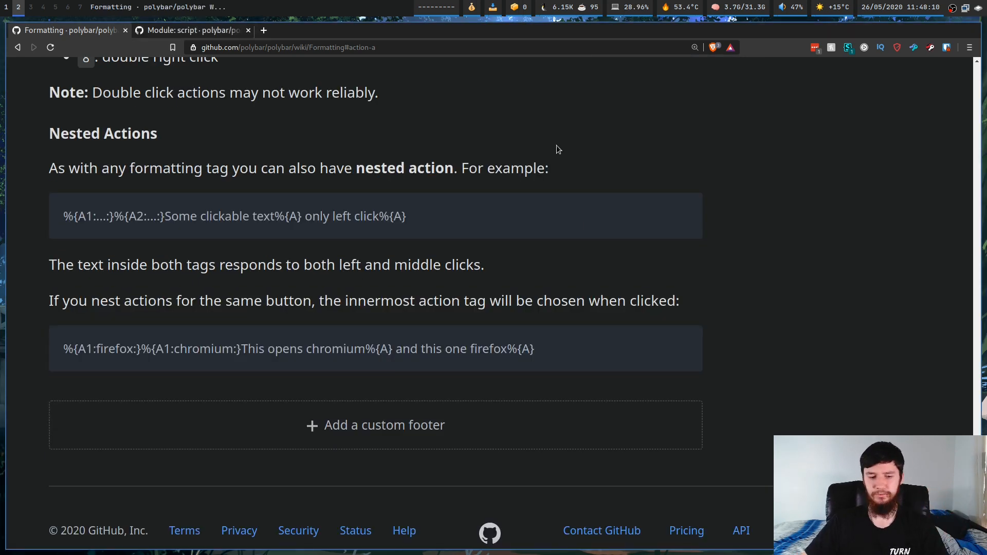